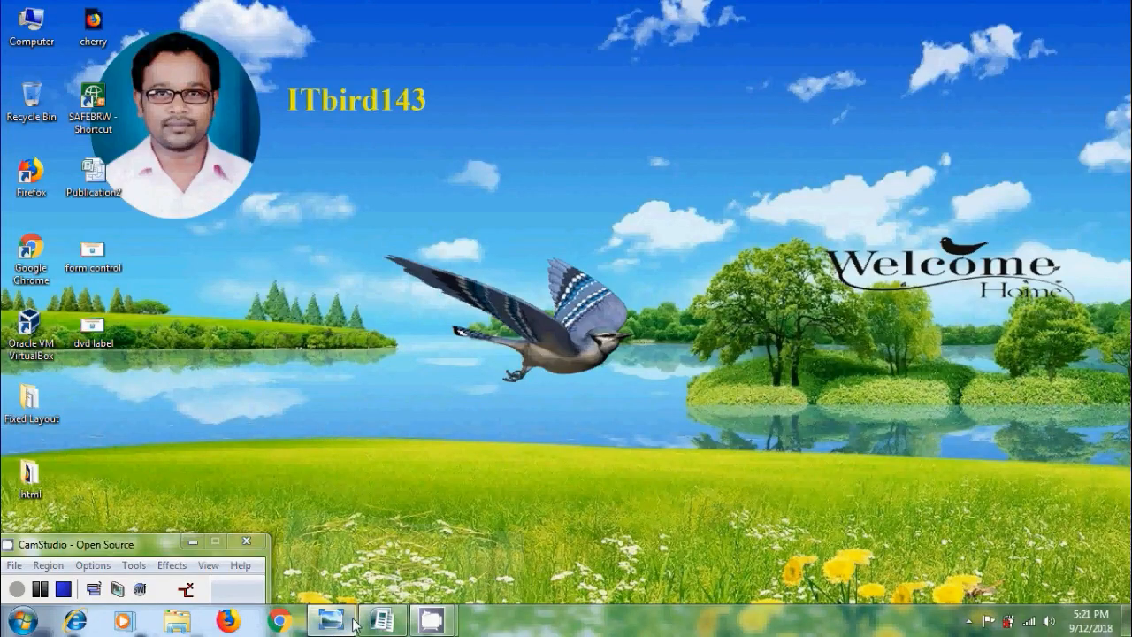
- Open the 'dvd label' tutorial title image in Windows Photo Viewer
left_click(333, 619)
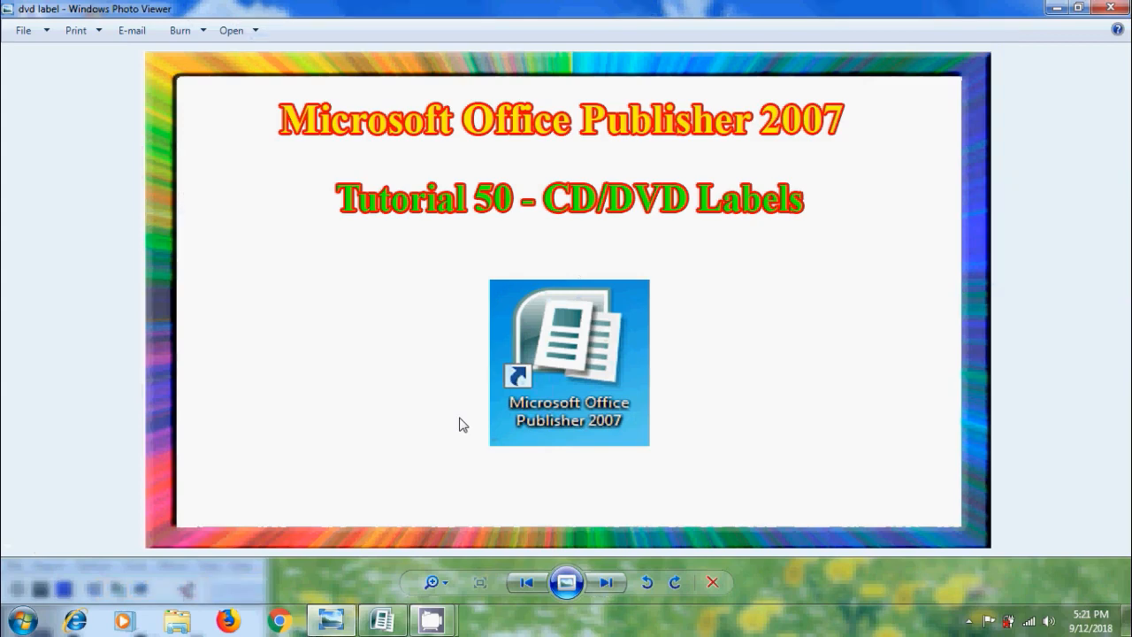
- Launch Publisher and go to the CD/DVD Labels designs under Labels
double_click(570, 361)
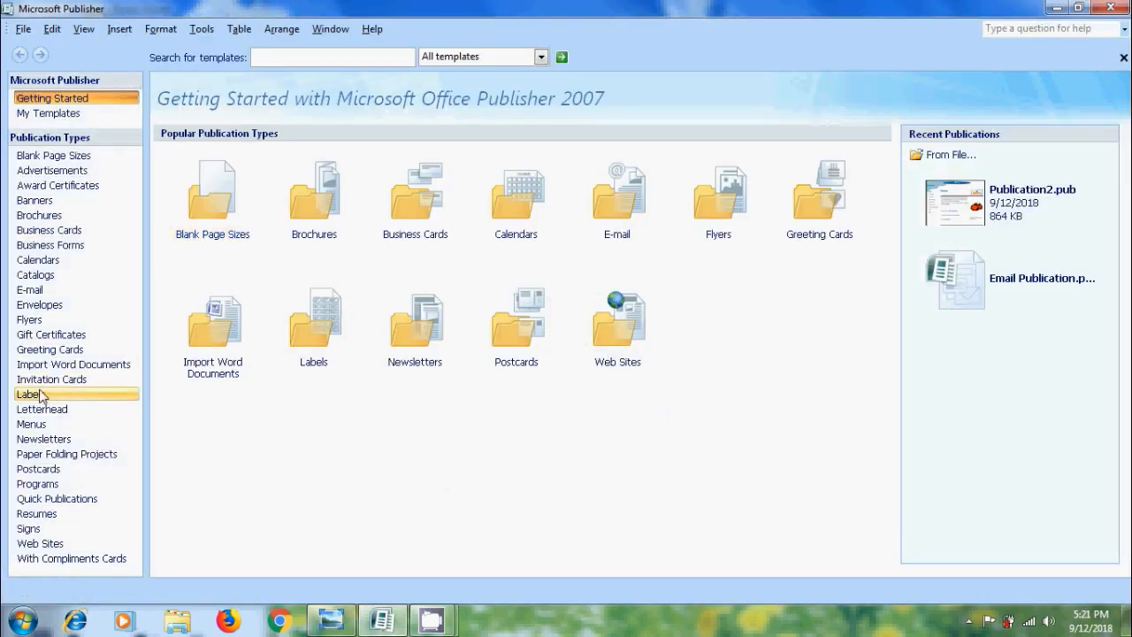
left_click(30, 392)
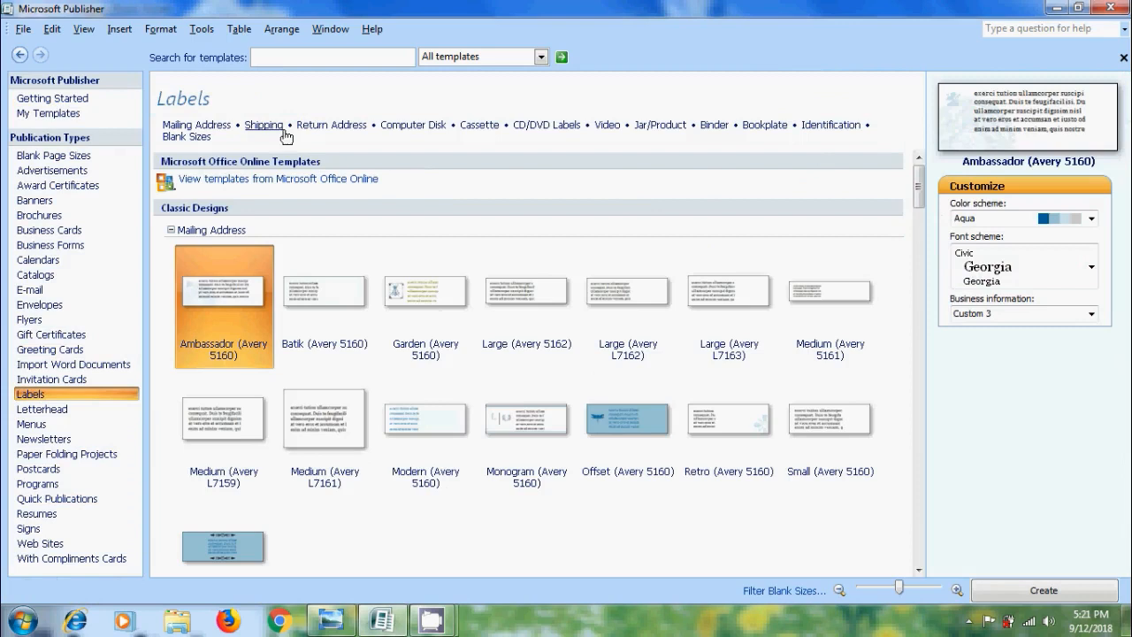
mouse_move(305, 143)
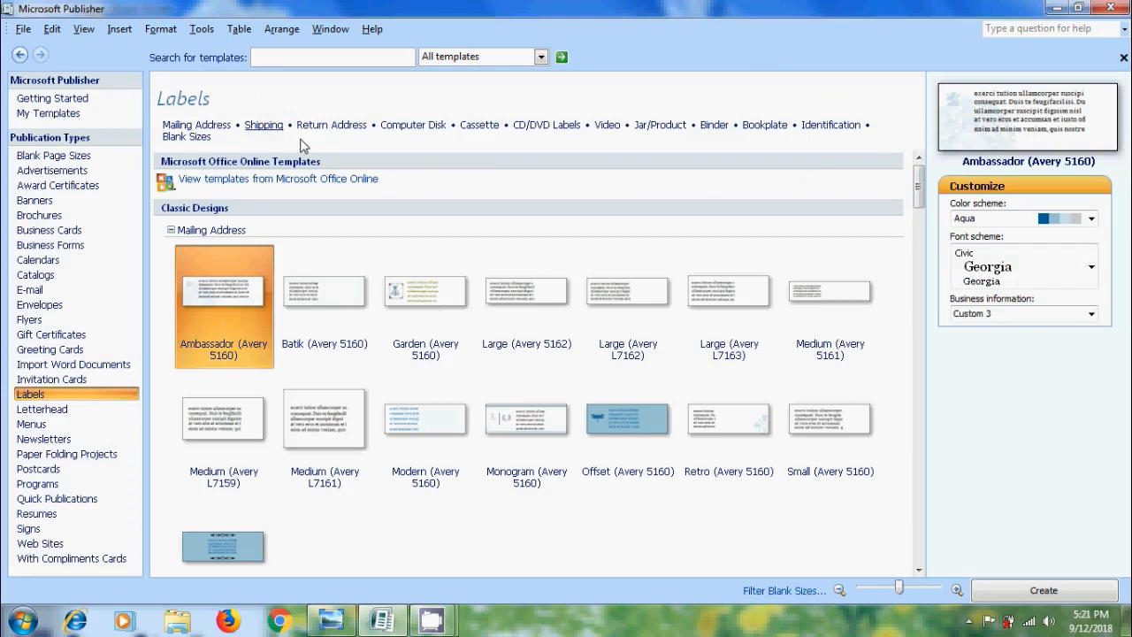
mouse_move(368, 145)
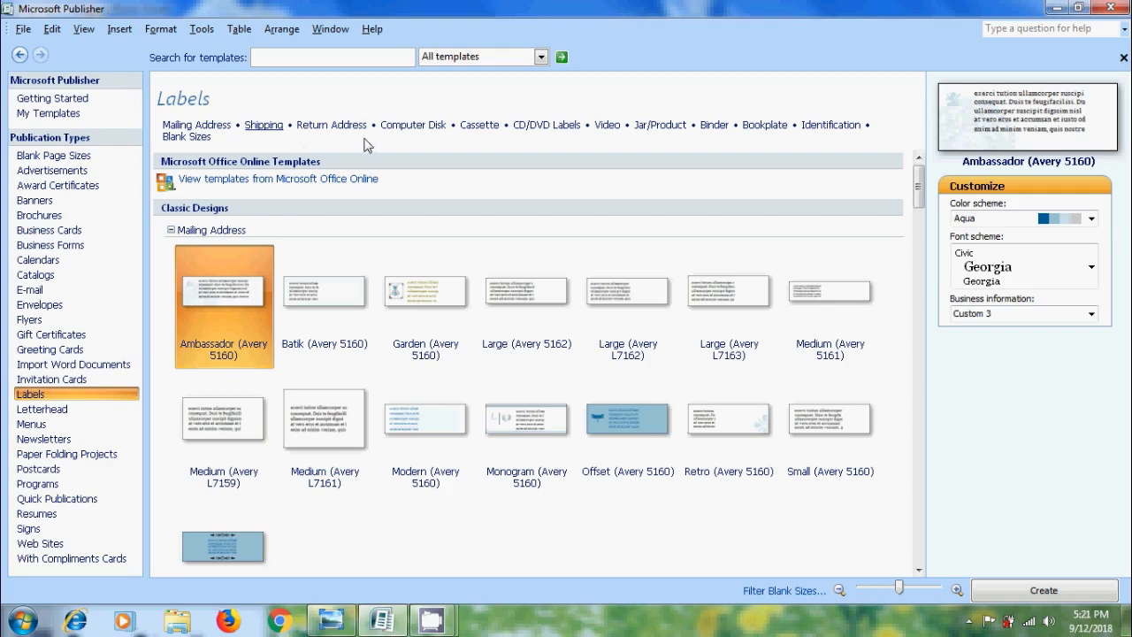
left_click(544, 124)
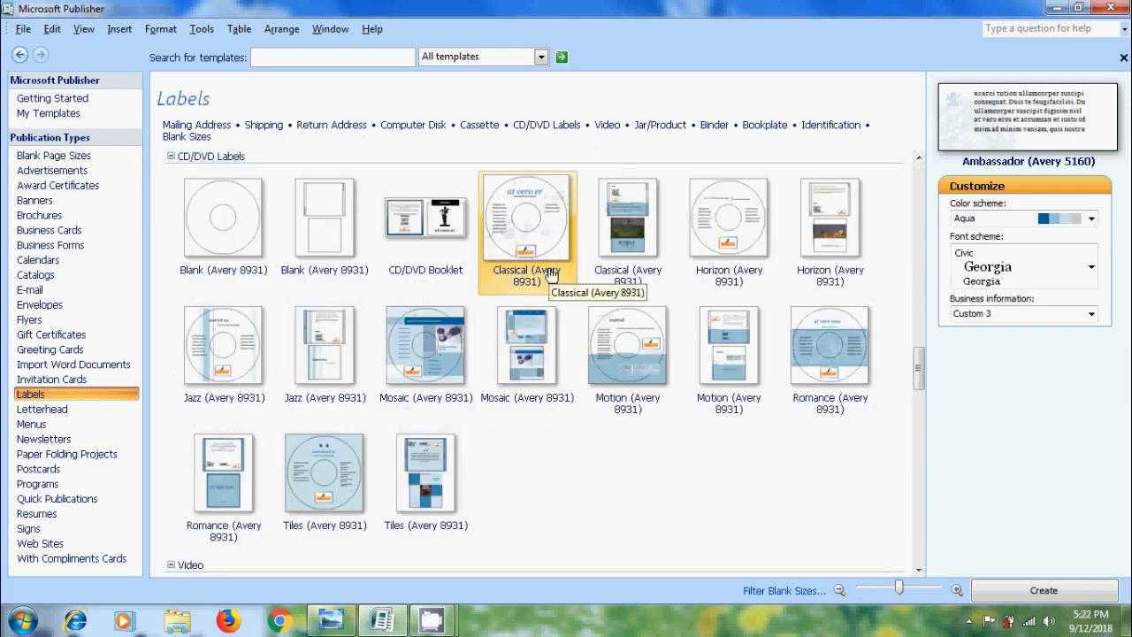
- Create a new label from the Classical (Avery 8931) CD/DVD design
left_click(626, 345)
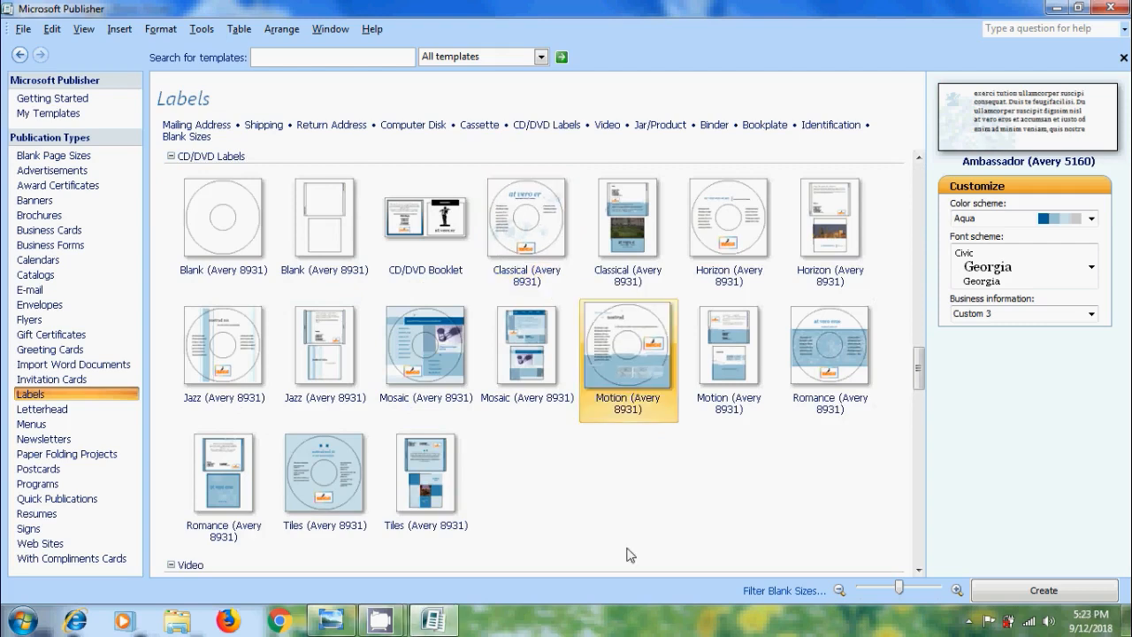
left_click(527, 216)
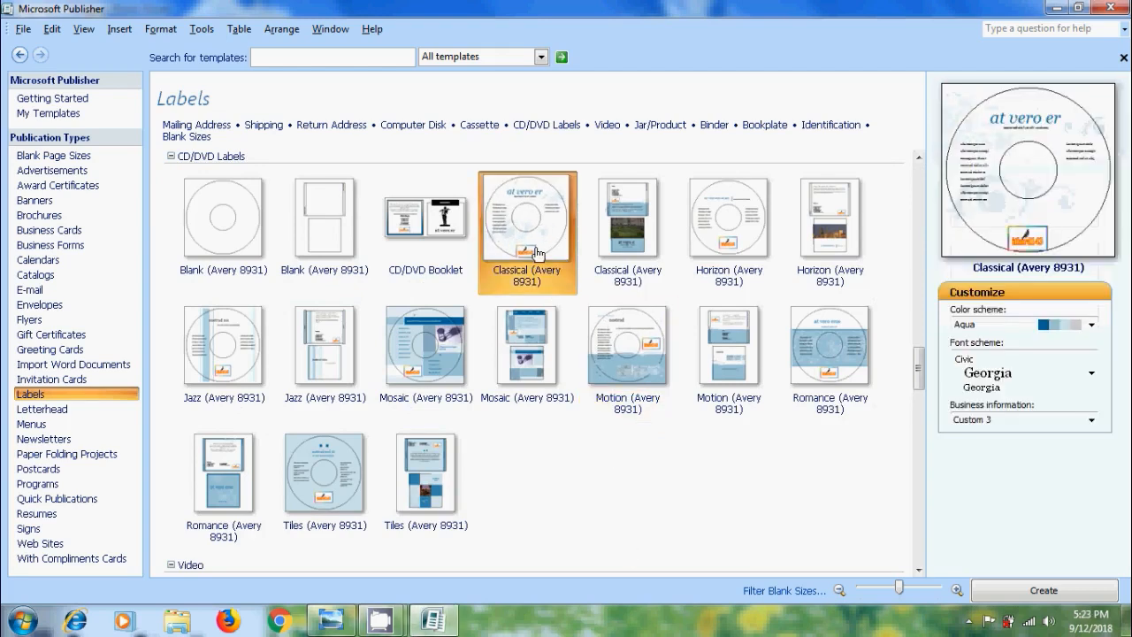
left_click(830, 345)
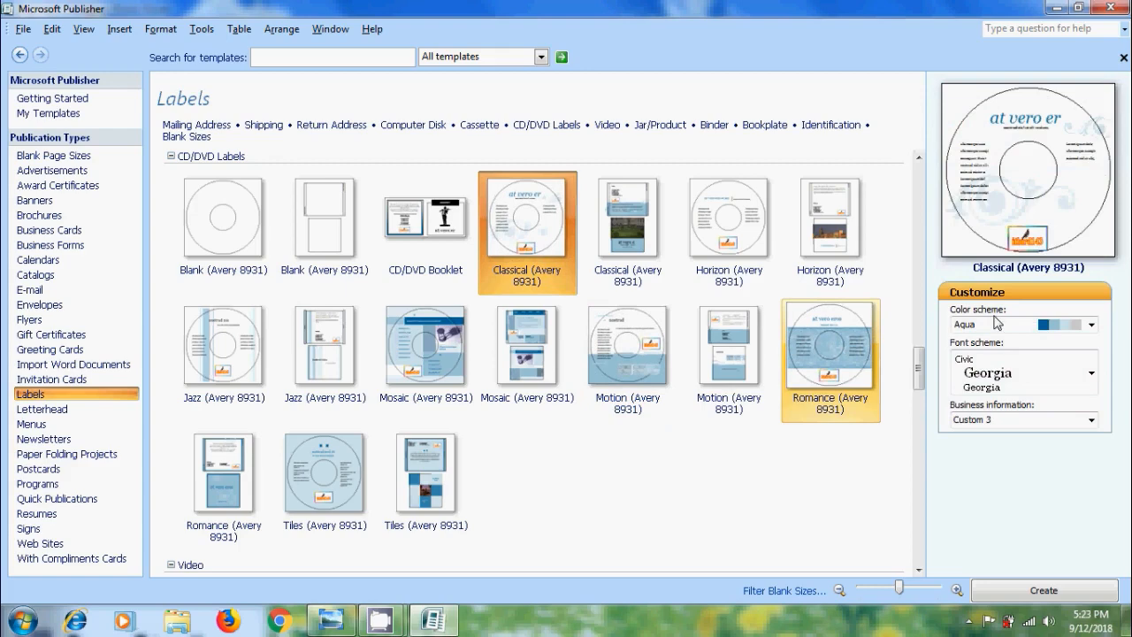
mouse_move(1026, 432)
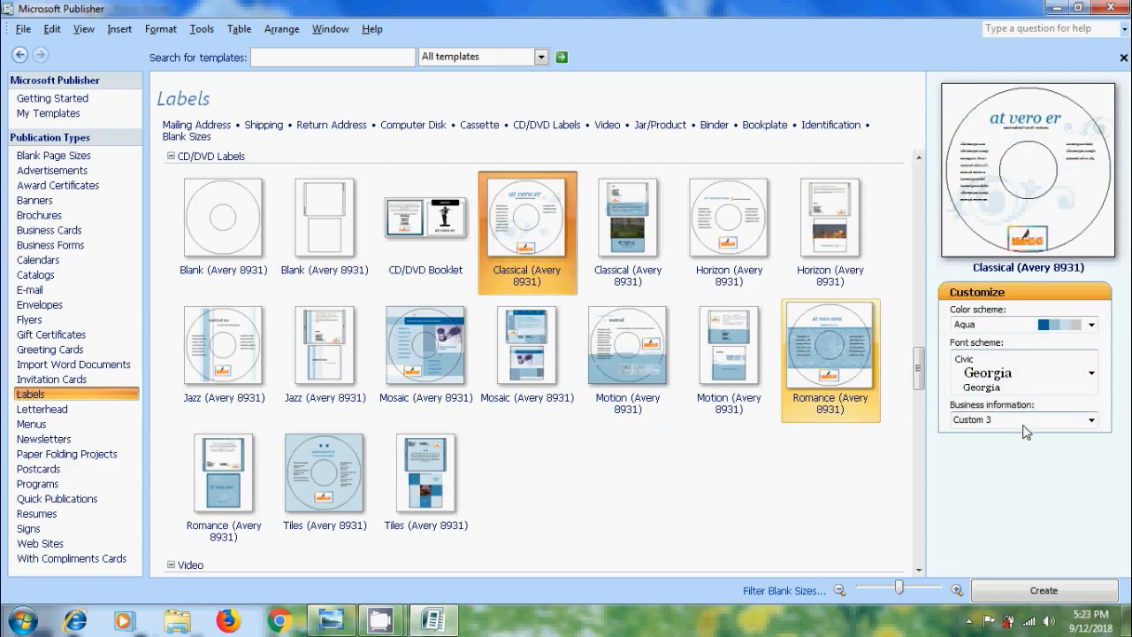
left_click(1044, 591)
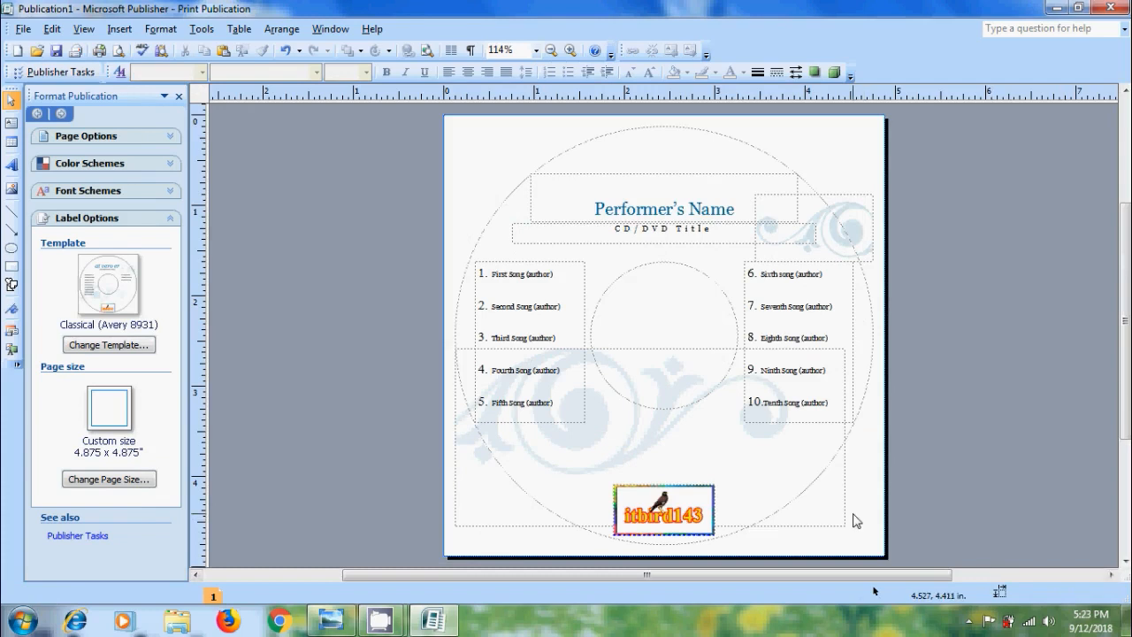
- Select the picture at the label's top right to start adding clip art
left_click(814, 226)
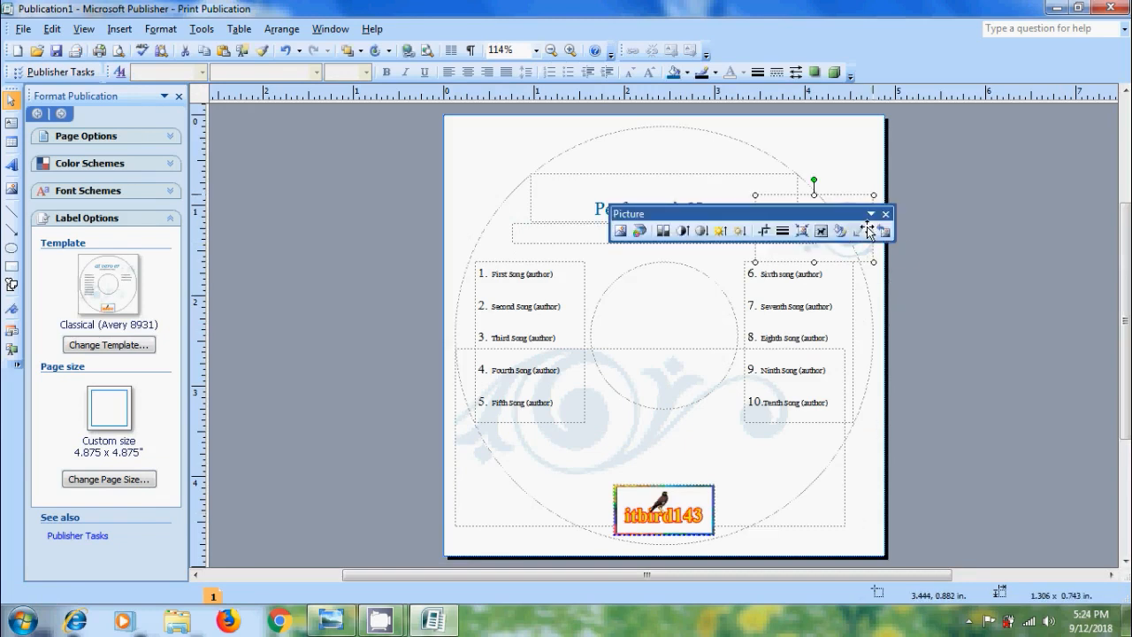
mouse_move(888, 300)
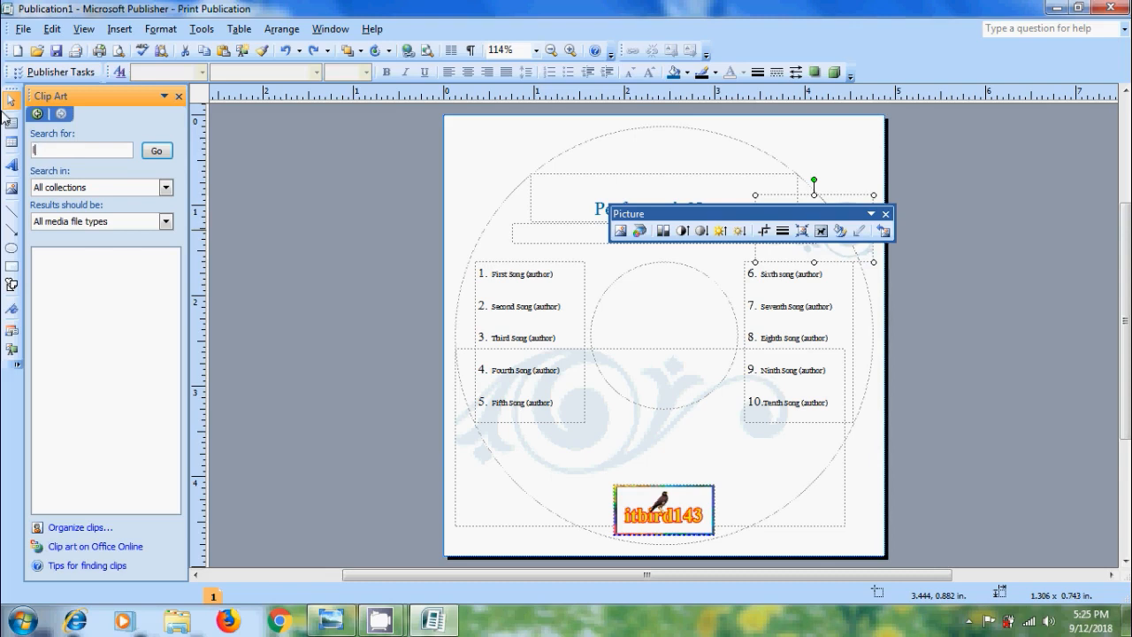
- Search the Clip Art pane for 'love' and browse the heart-themed results
type("love")
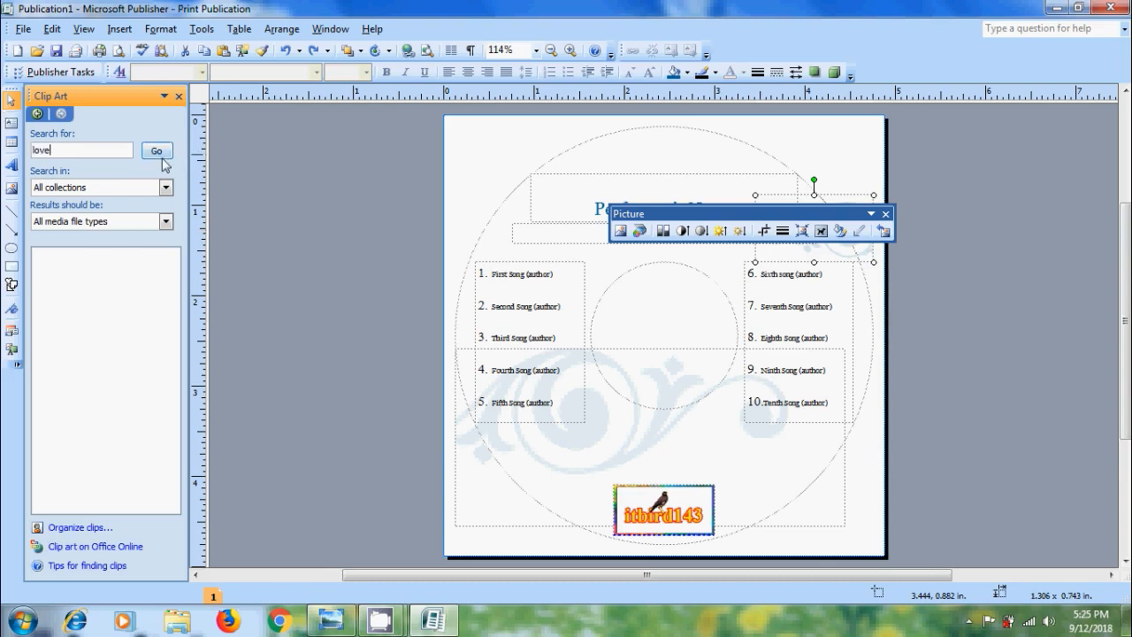
left_click(156, 149)
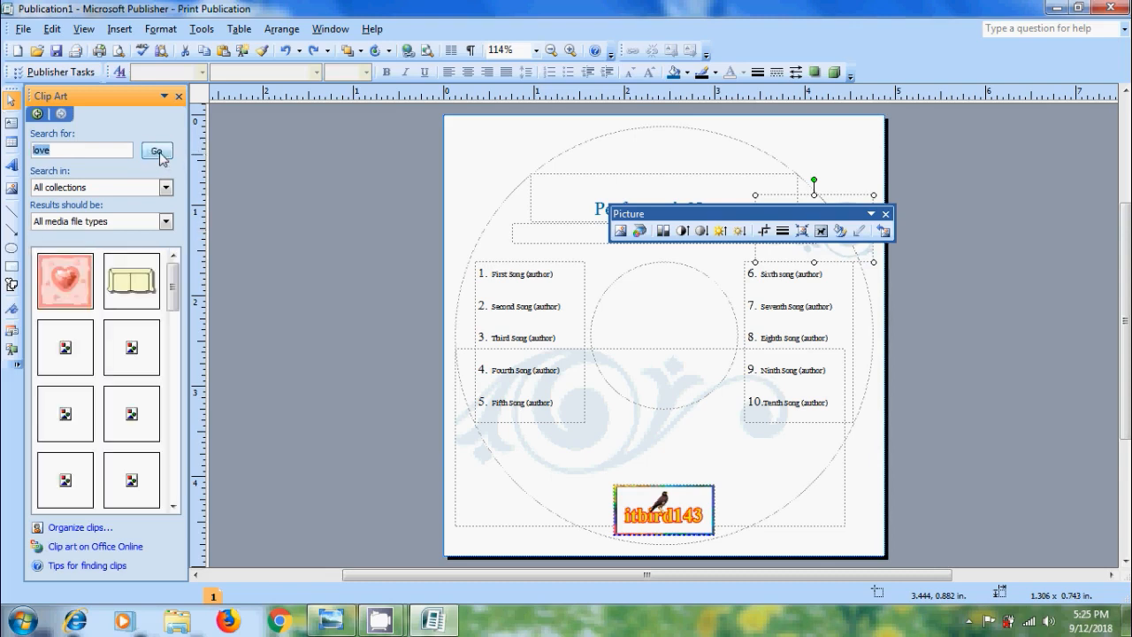
left_click(156, 149)
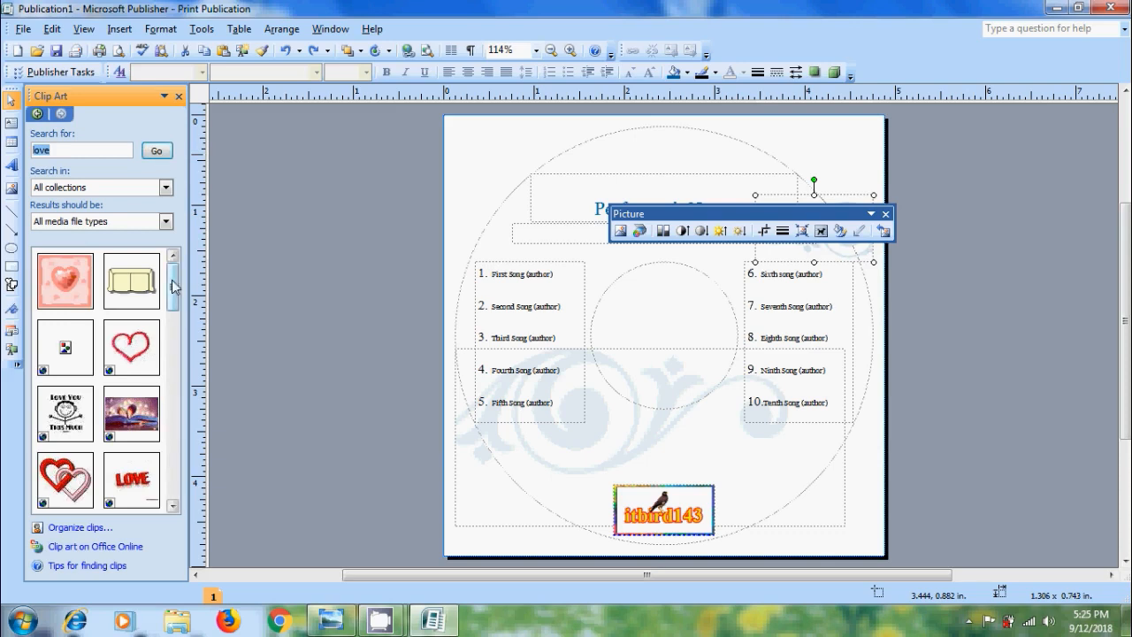
scroll("down", 3)
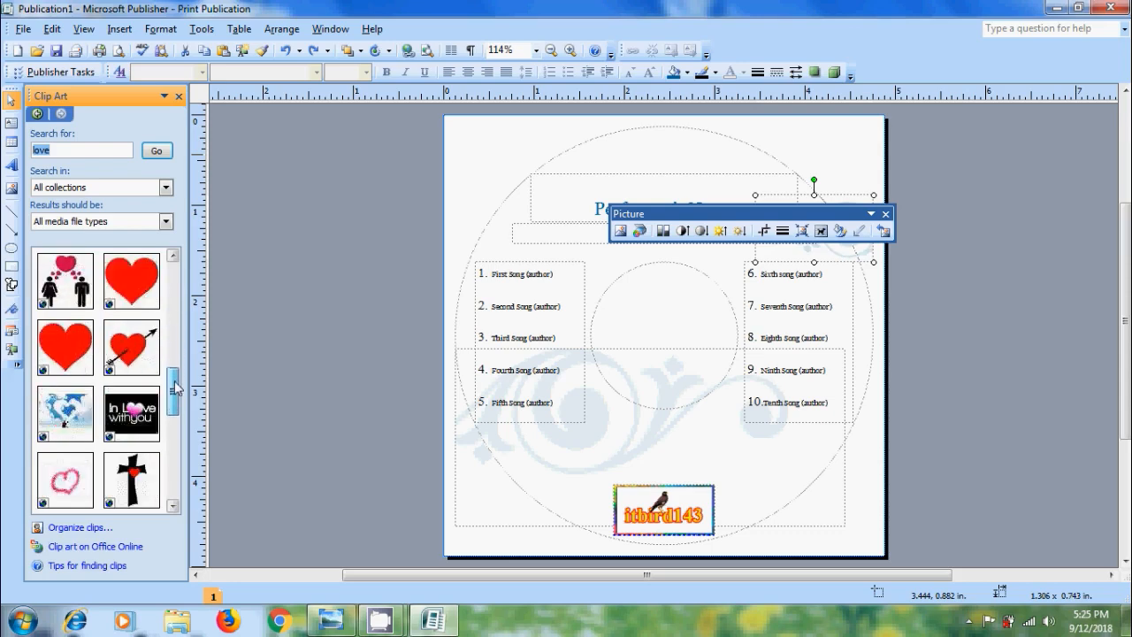
scroll("down", 3)
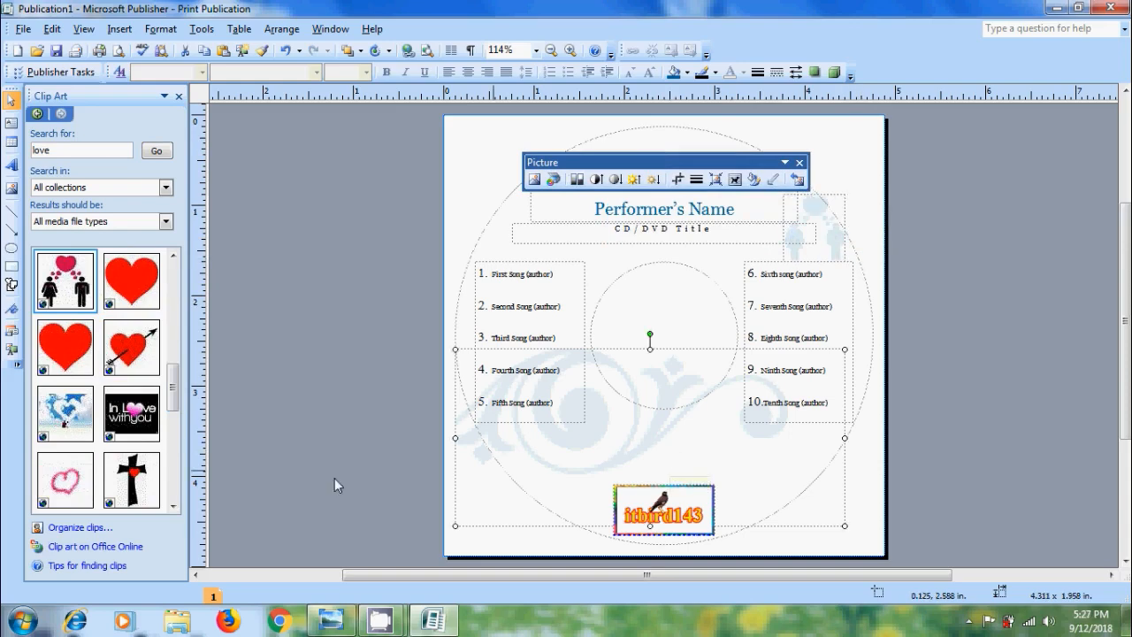
scroll("down", 3)
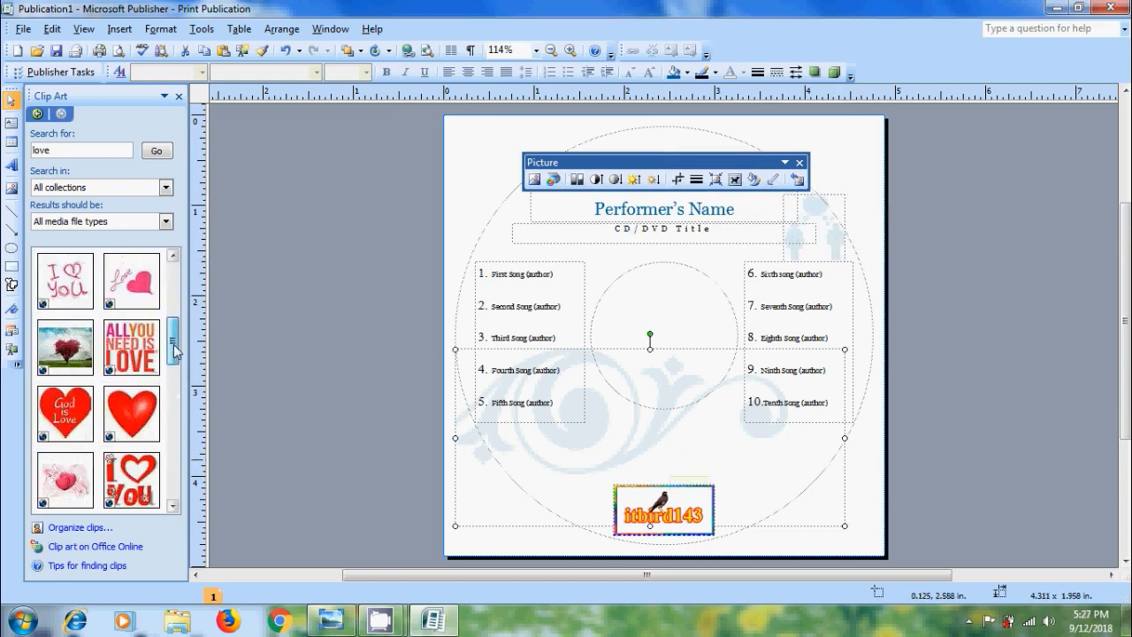
scroll("down", 3)
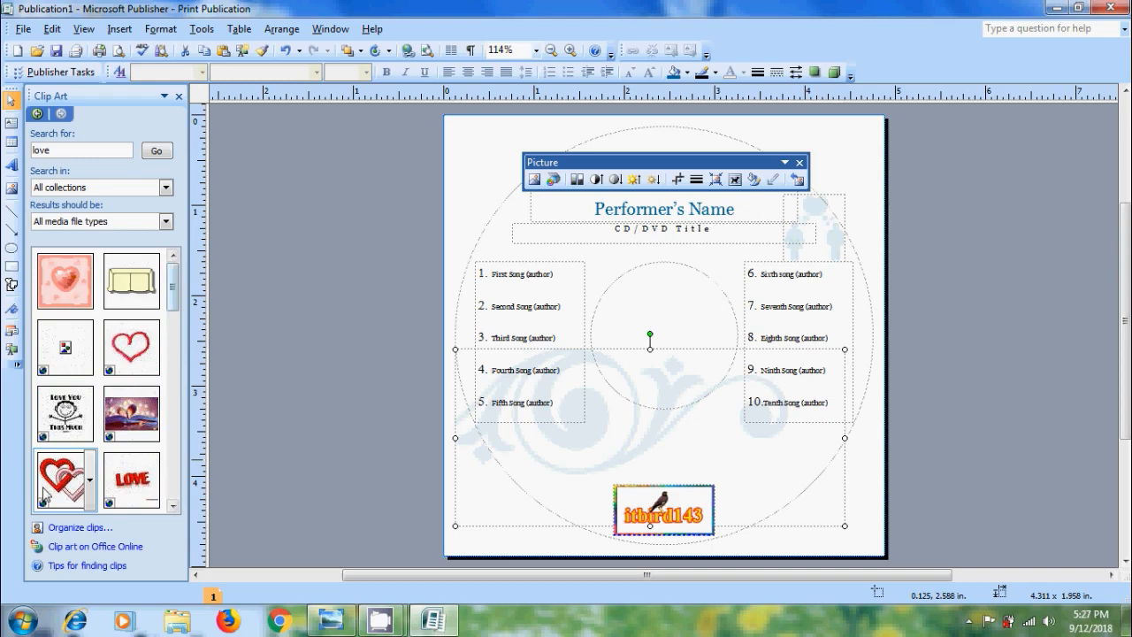
- Insert the interlocking hearts clip art and move it to the label's bottom centre
double_click(64, 481)
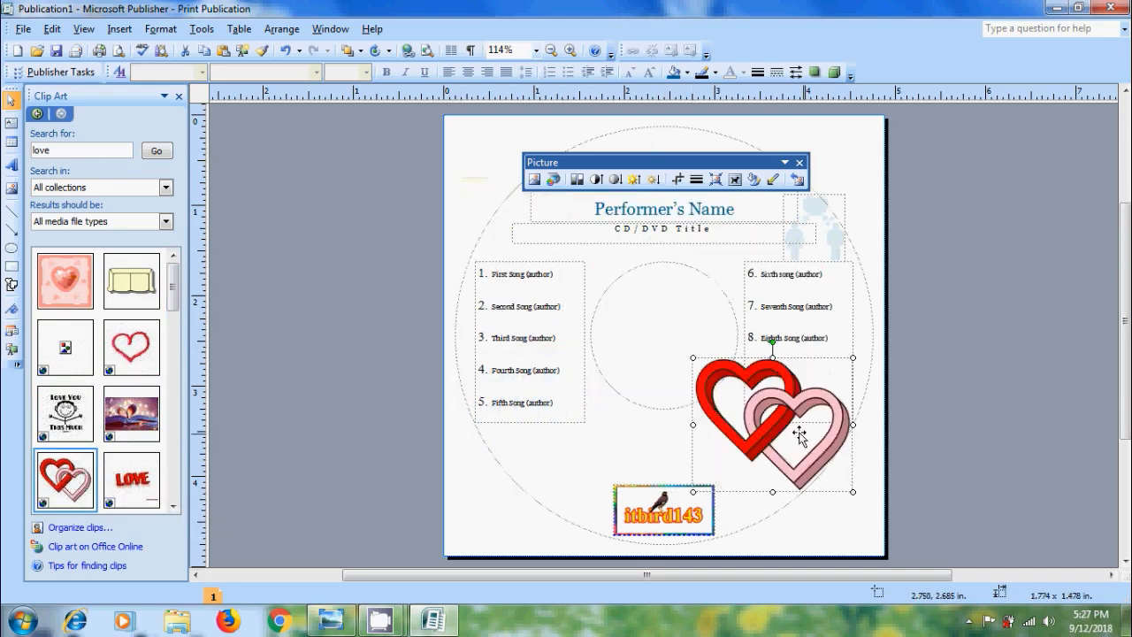
left_click_drag(778, 425, 658, 464)
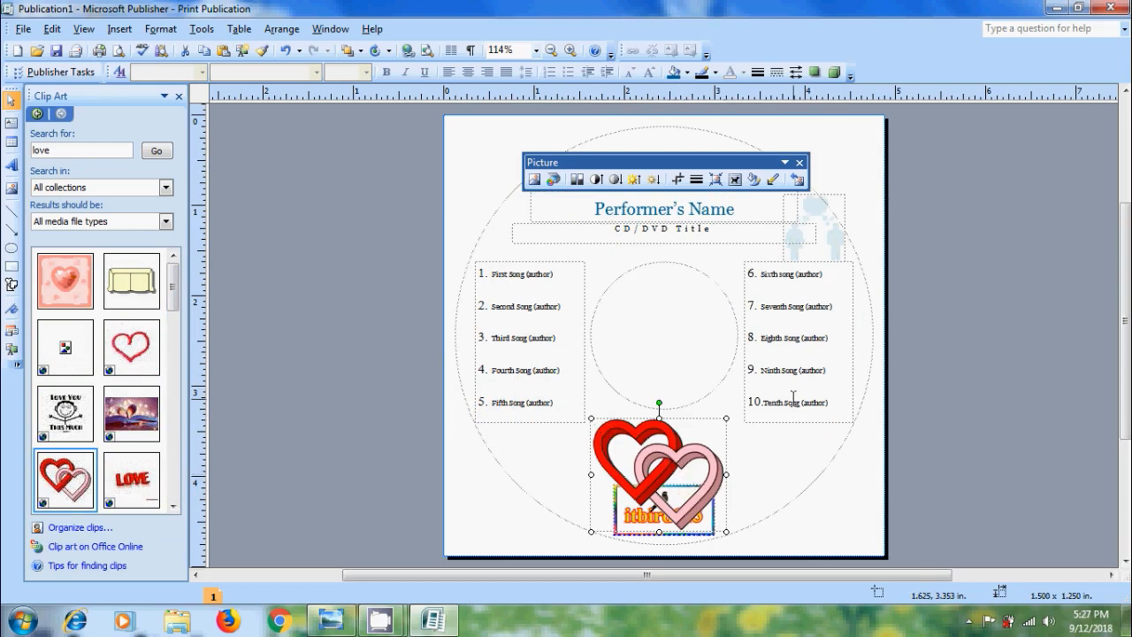
left_click(775, 484)
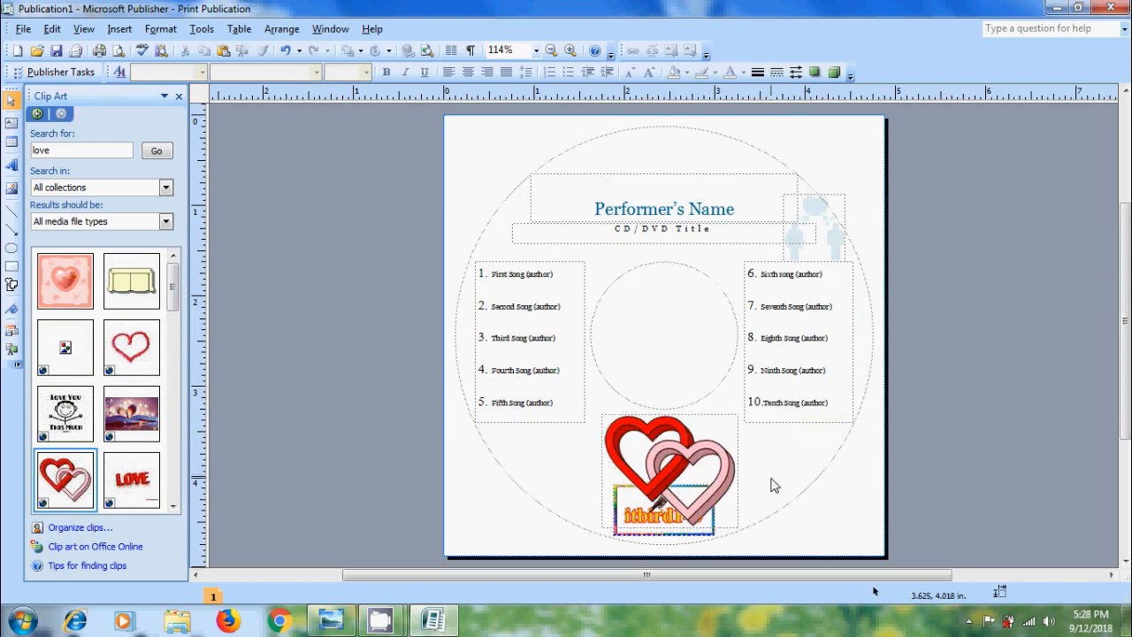
mouse_move(699, 478)
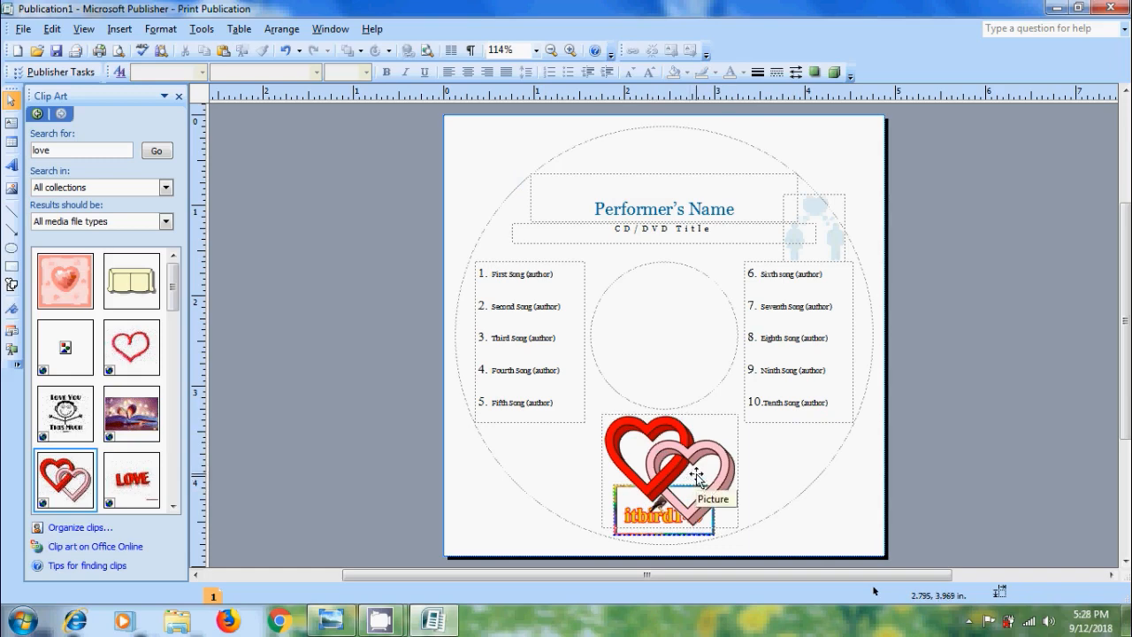
left_click(668, 469)
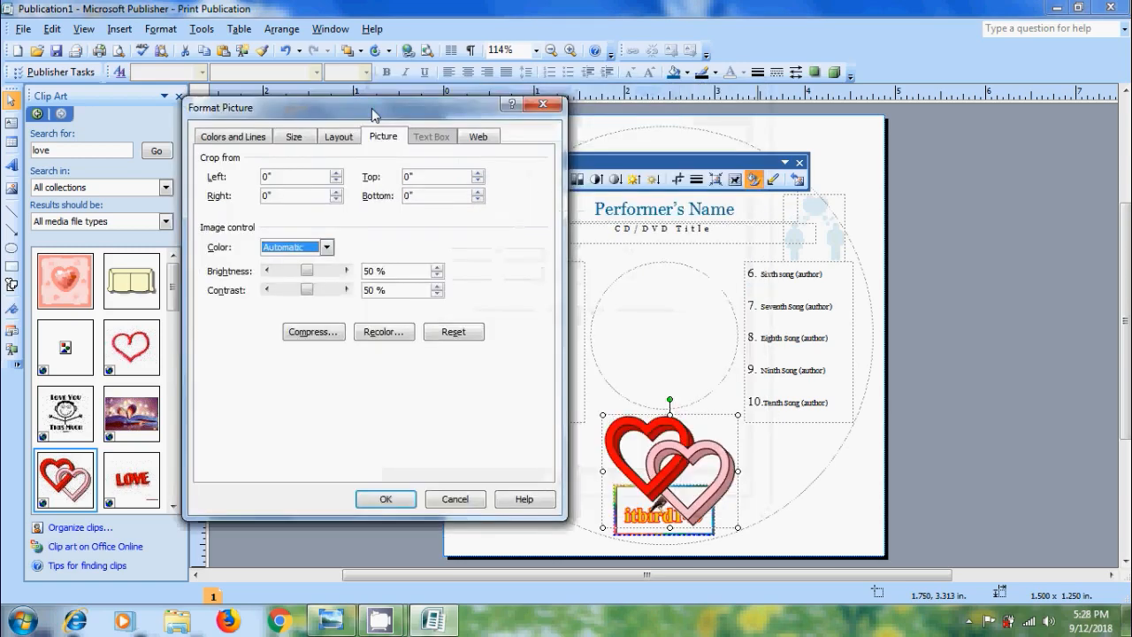
- Try Grayscale then apply the Washout colour mode to the hearts picture
left_click(325, 248)
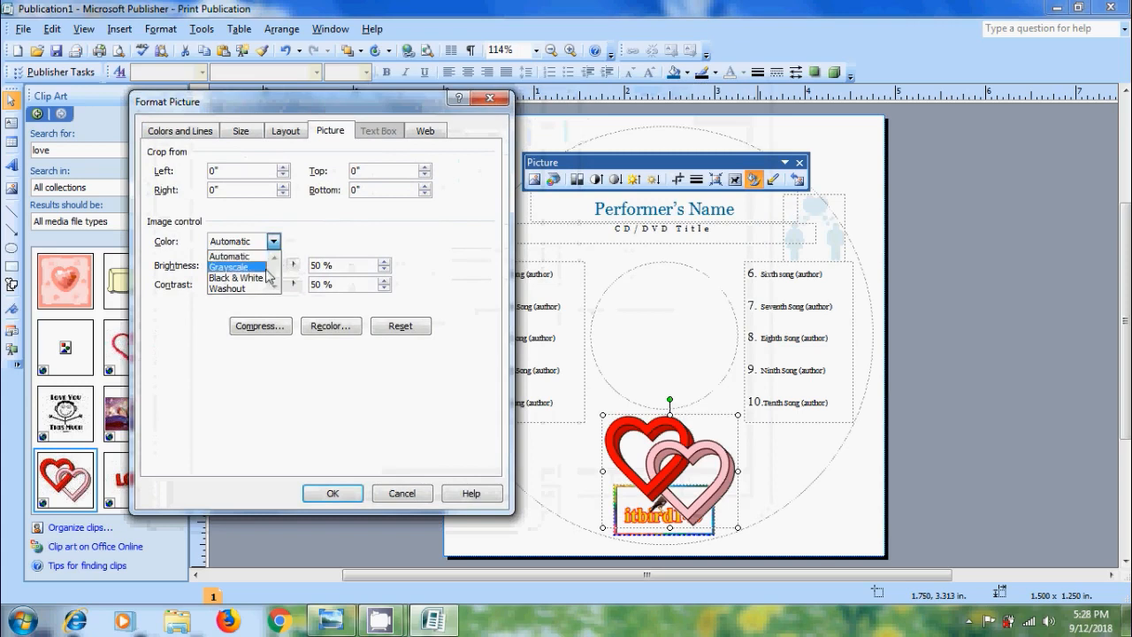
left_click(234, 267)
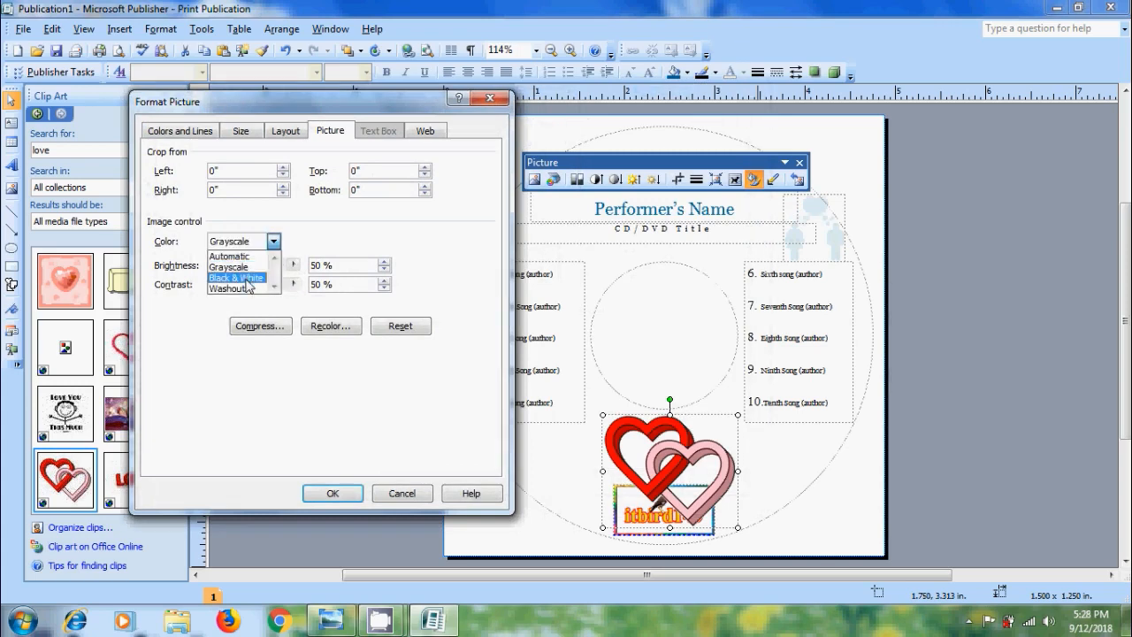
left_click(229, 289)
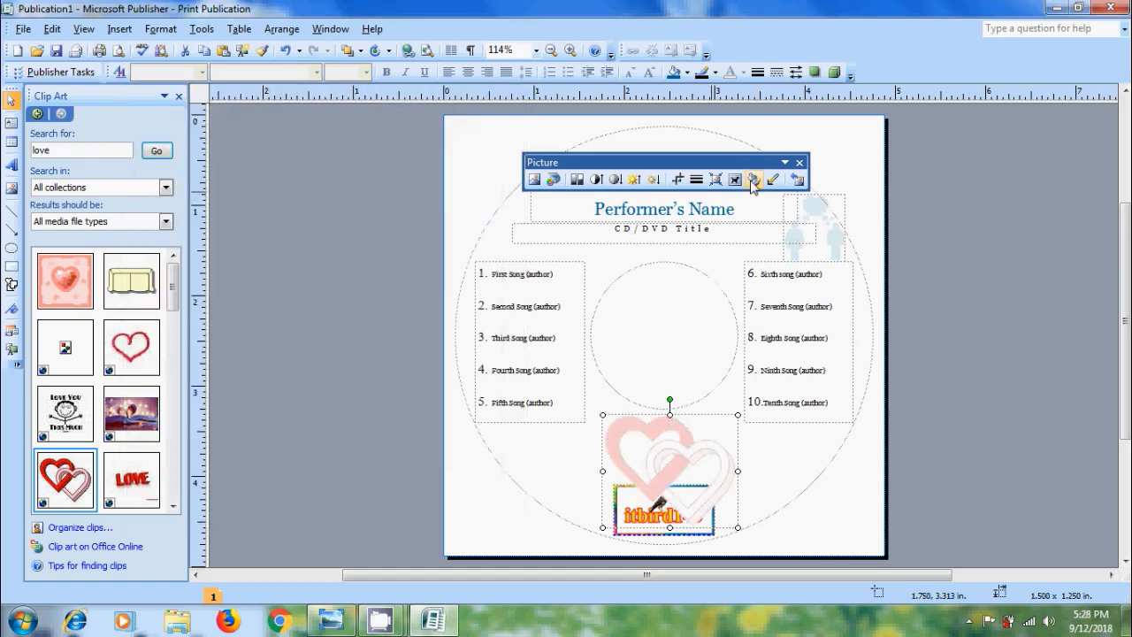
- Return the hearts picture to Automatic colour in Format Picture
left_click(754, 178)
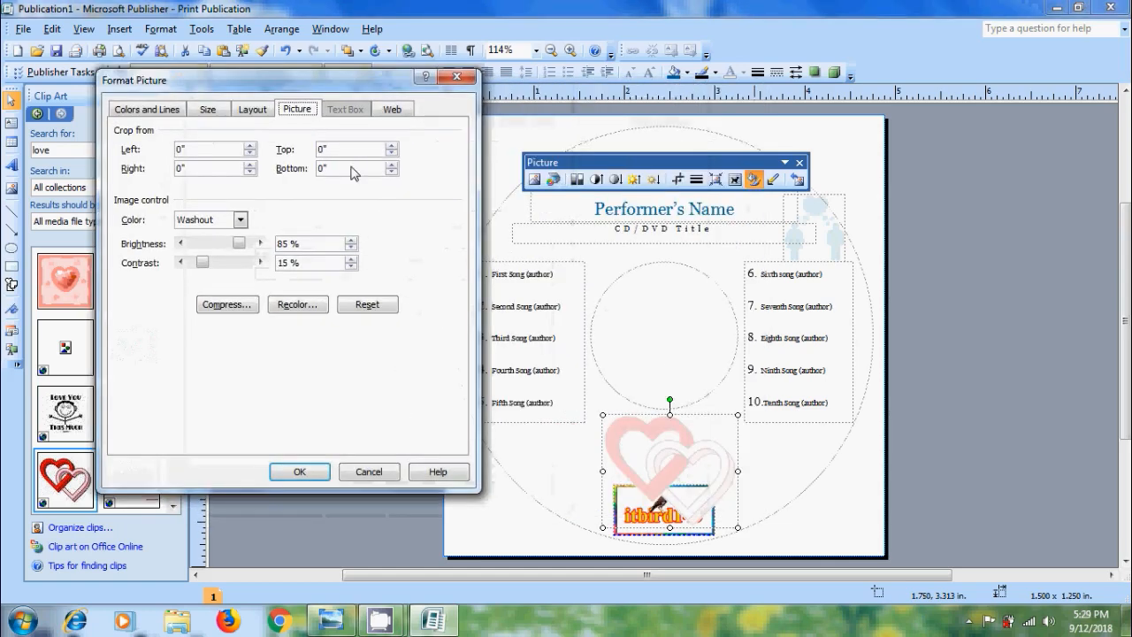
left_click(211, 220)
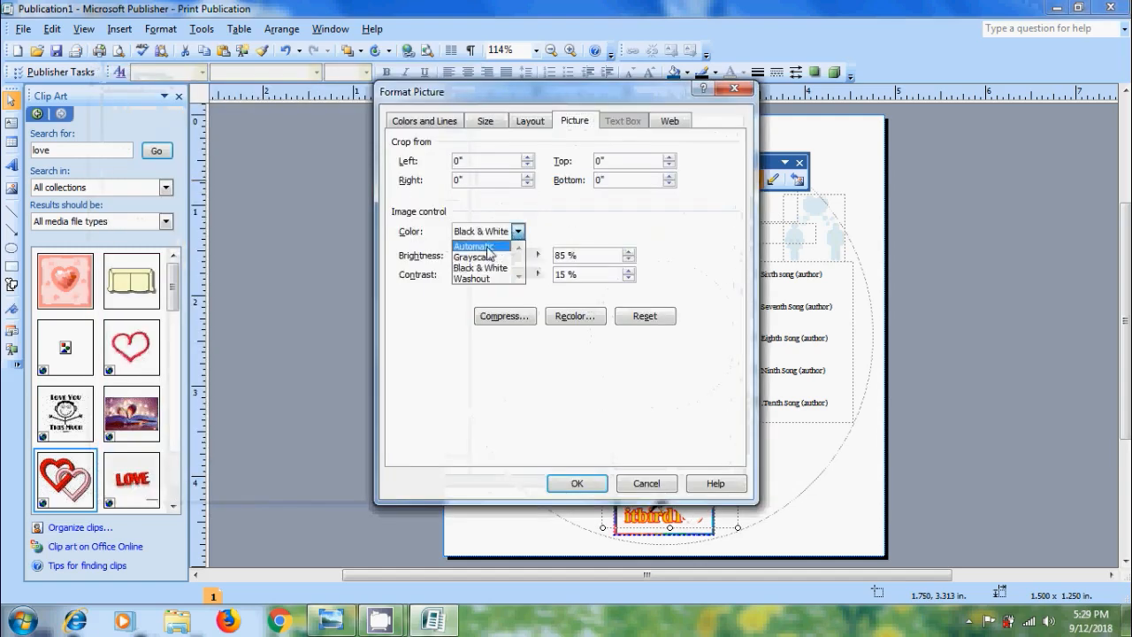
left_click(474, 244)
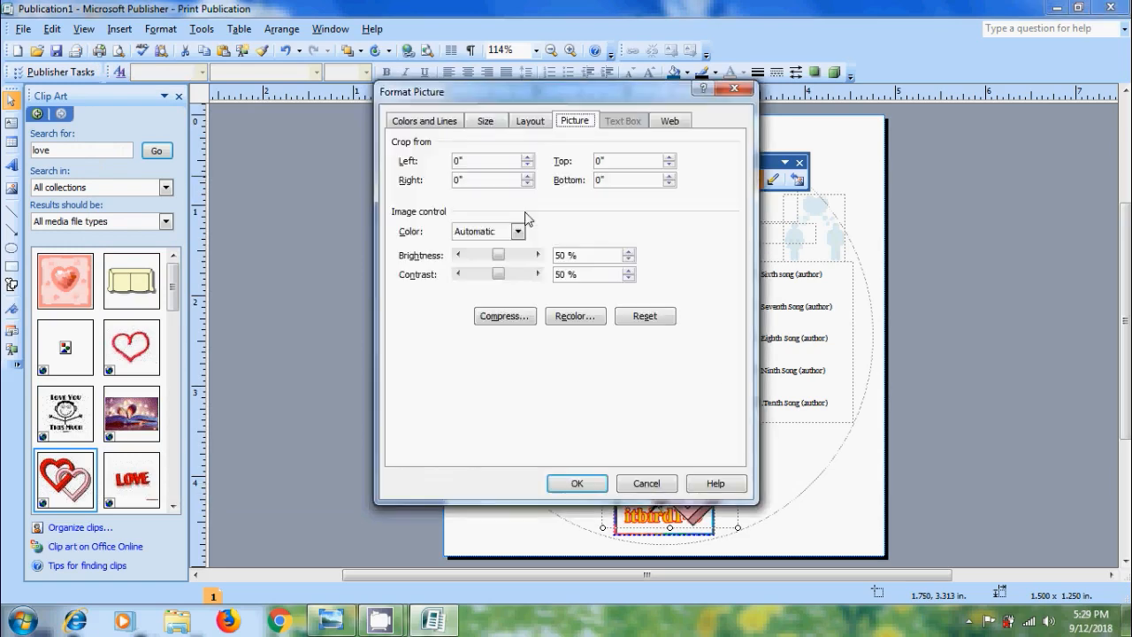
mouse_move(542, 96)
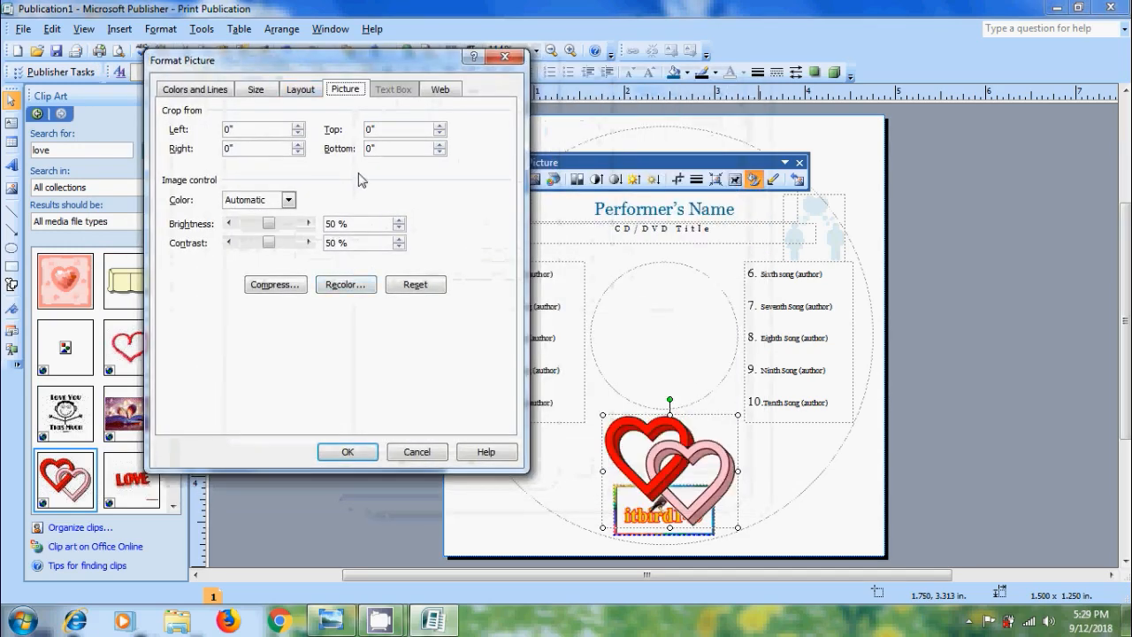
- Review Layout and Size settings, then give the hearts picture a blue fill colour
left_click(300, 88)
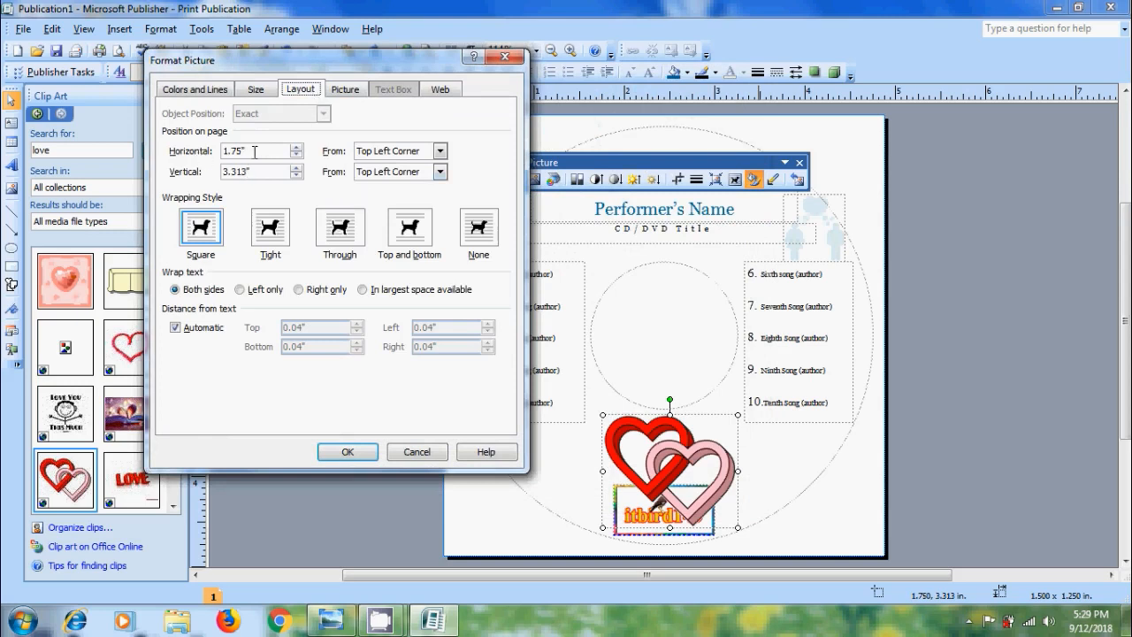
left_click(255, 88)
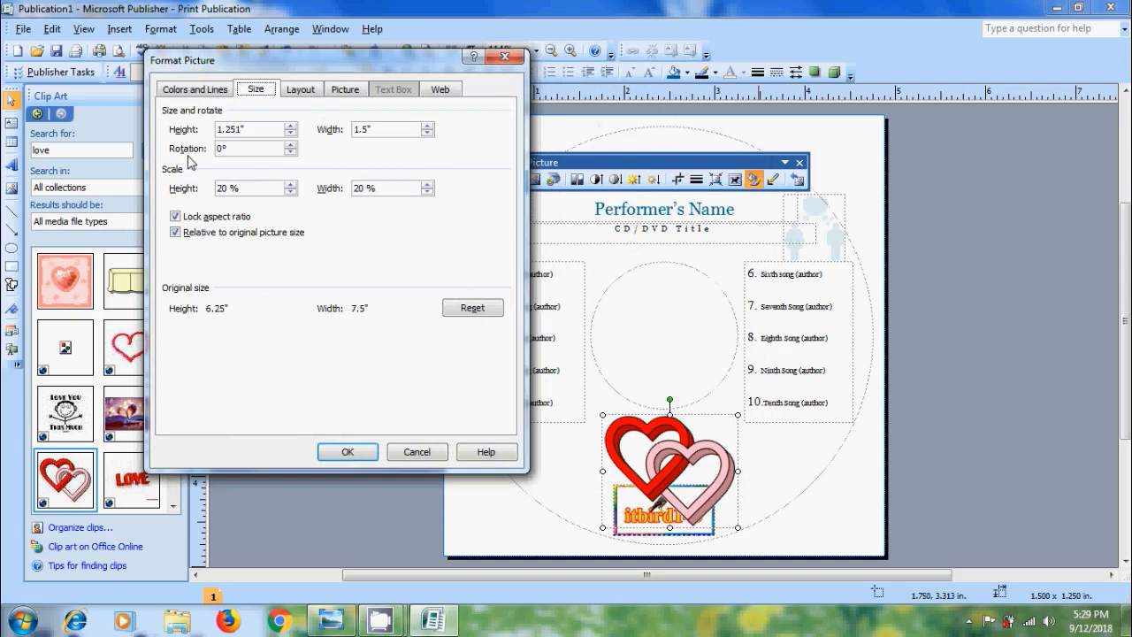
mouse_move(220, 160)
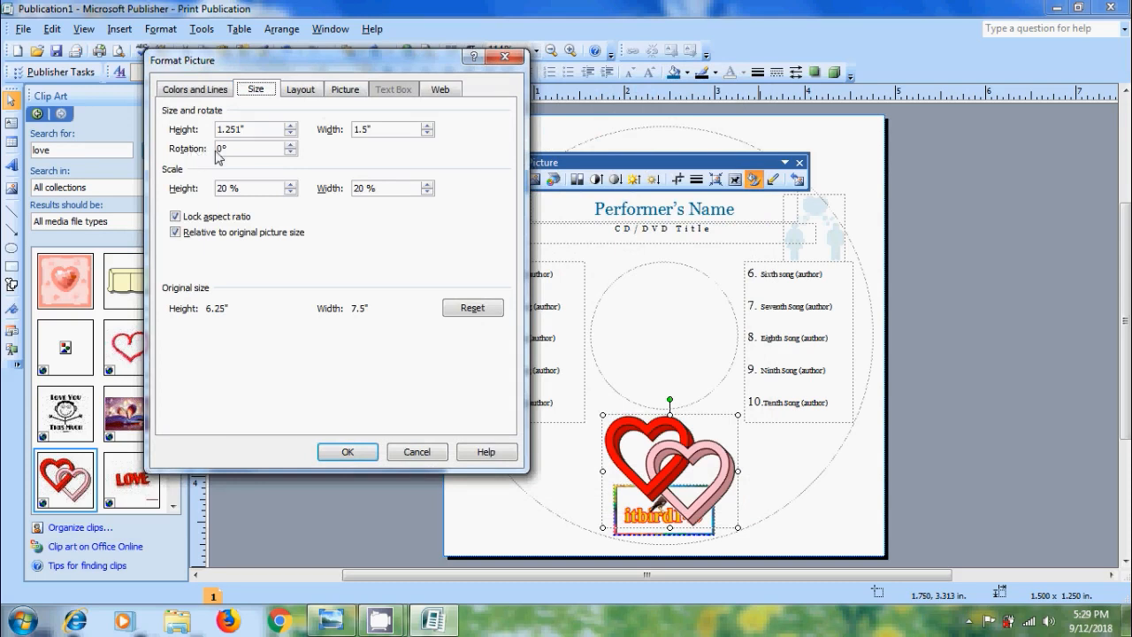
left_click(194, 88)
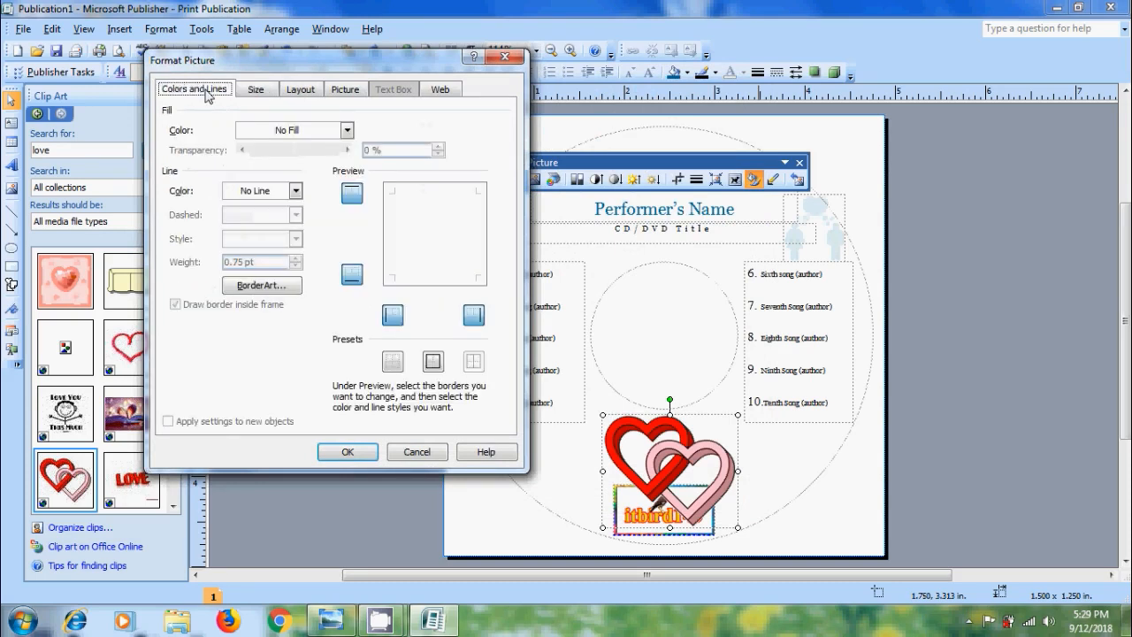
left_click(347, 131)
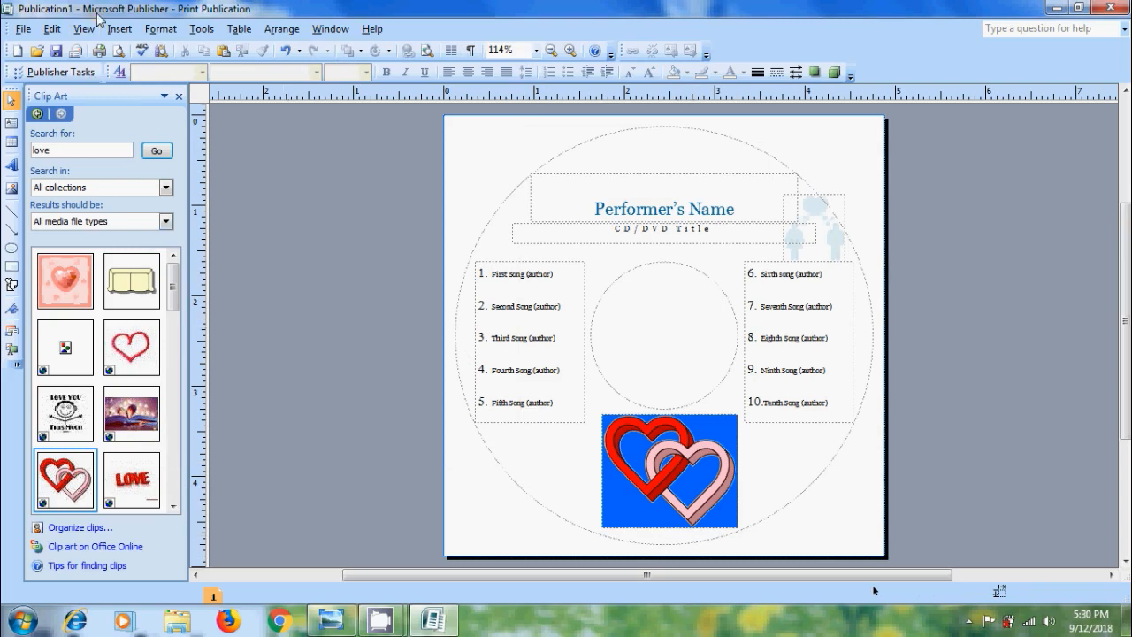
- Browse the Insert Picture options, then bring the hearts picture to the front
left_click(119, 28)
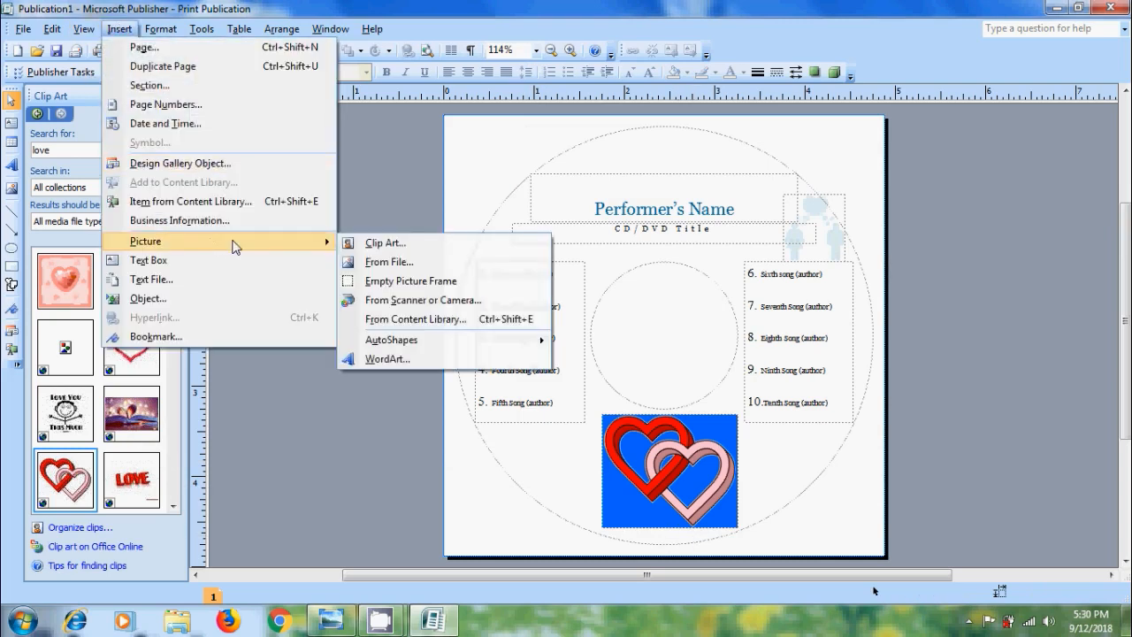
mouse_move(386, 243)
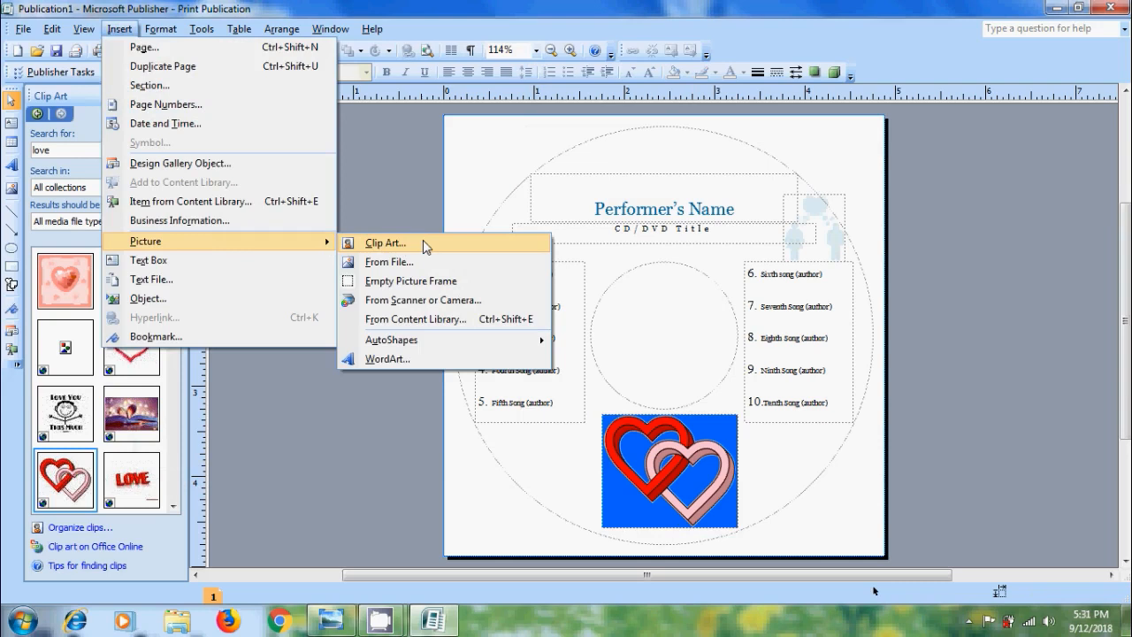
left_click(385, 242)
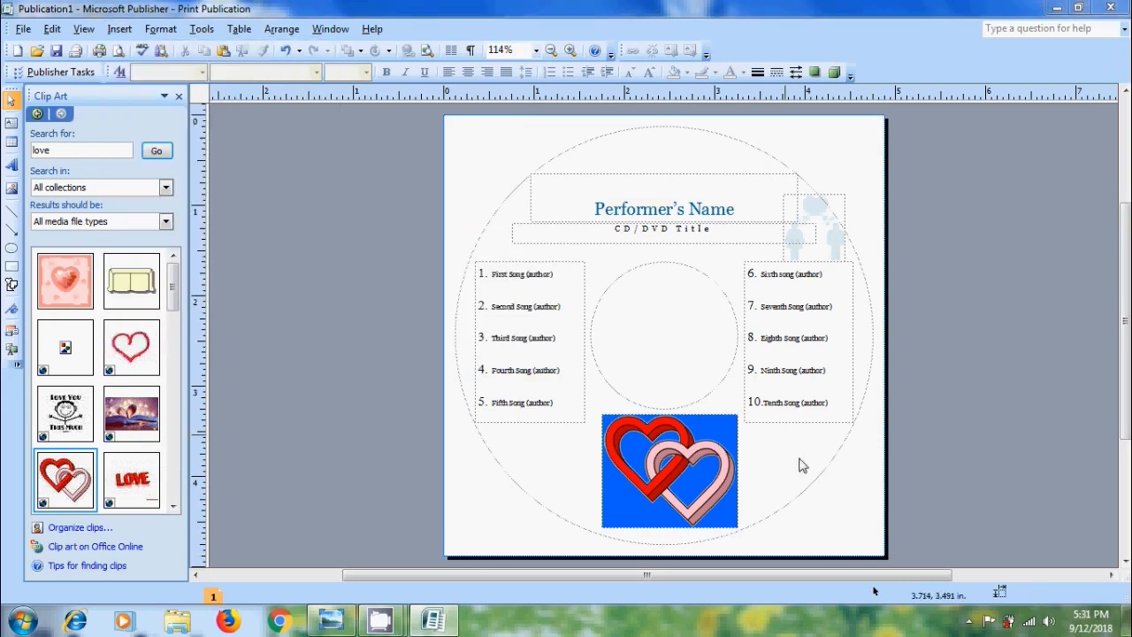
left_click(669, 469)
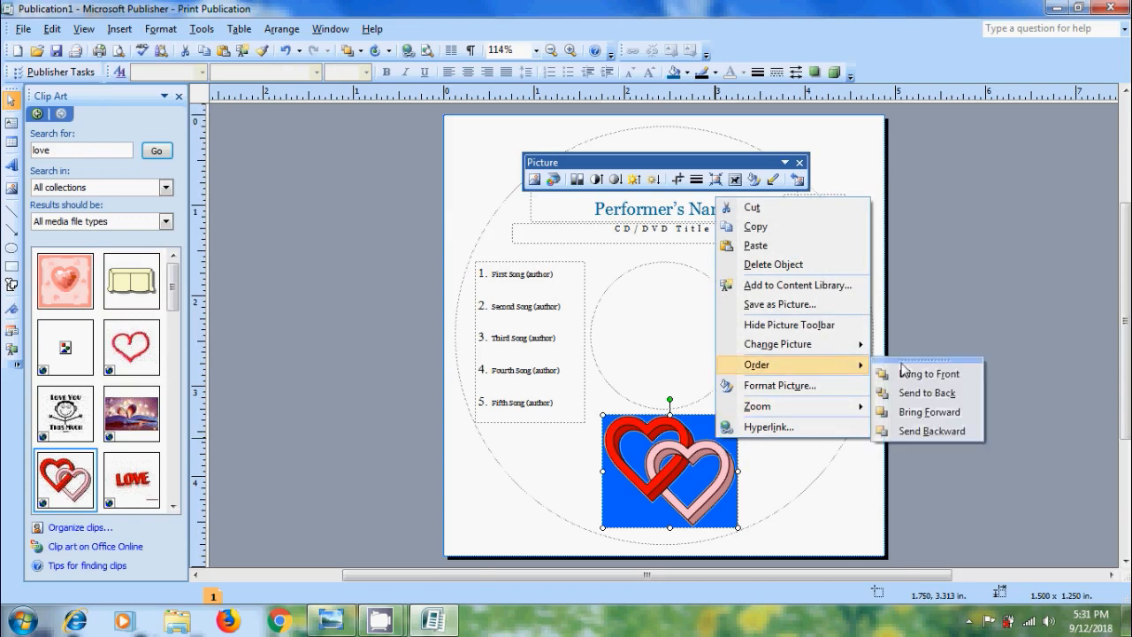
left_click(927, 372)
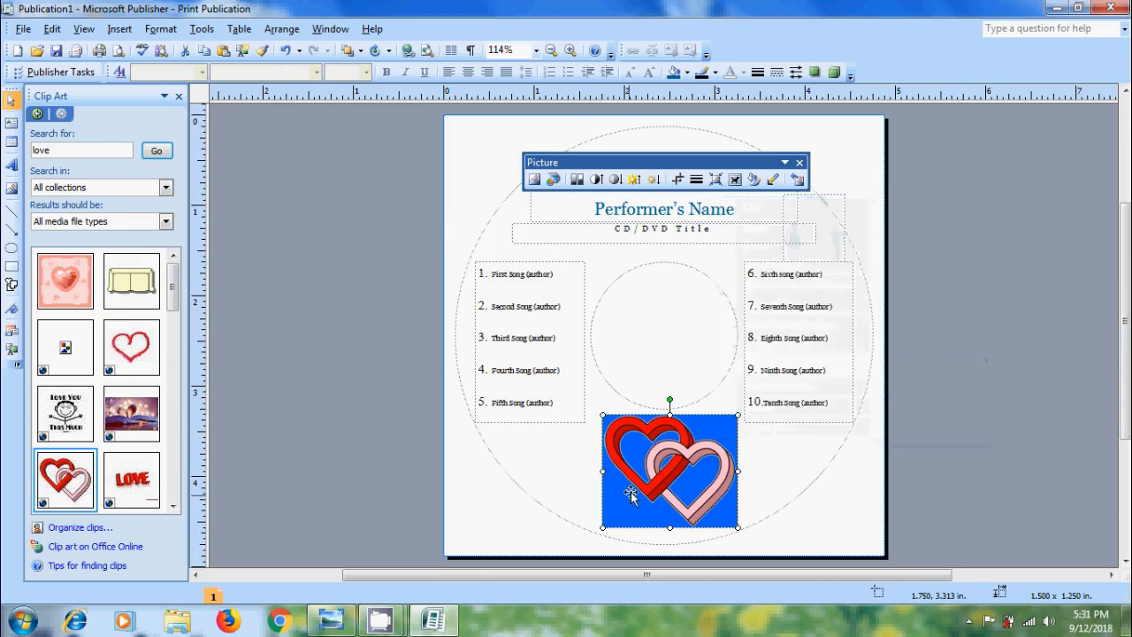
mouse_move(668, 476)
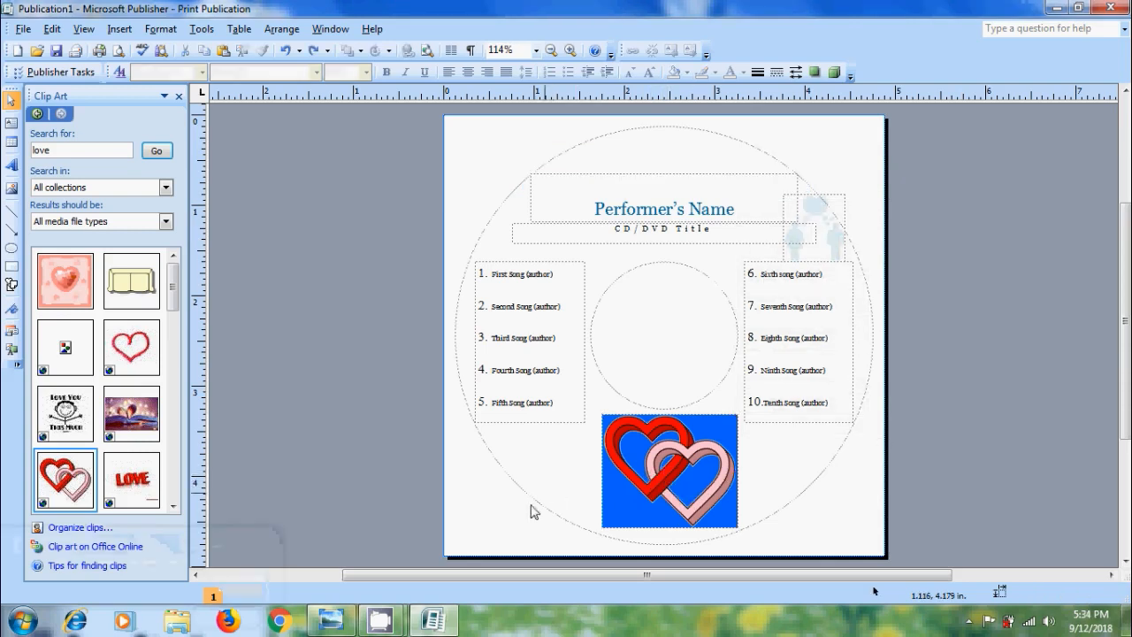
mouse_move(92, 545)
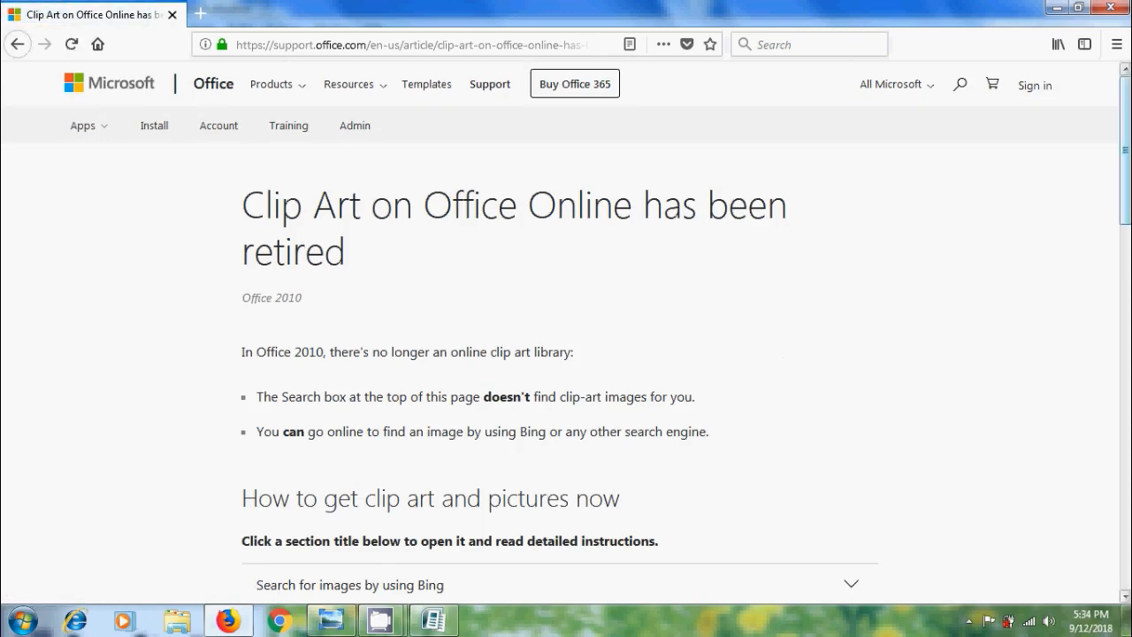
- Expand the 'Sites where you can find clip art' list, then return to the Publisher label
scroll("down", 3)
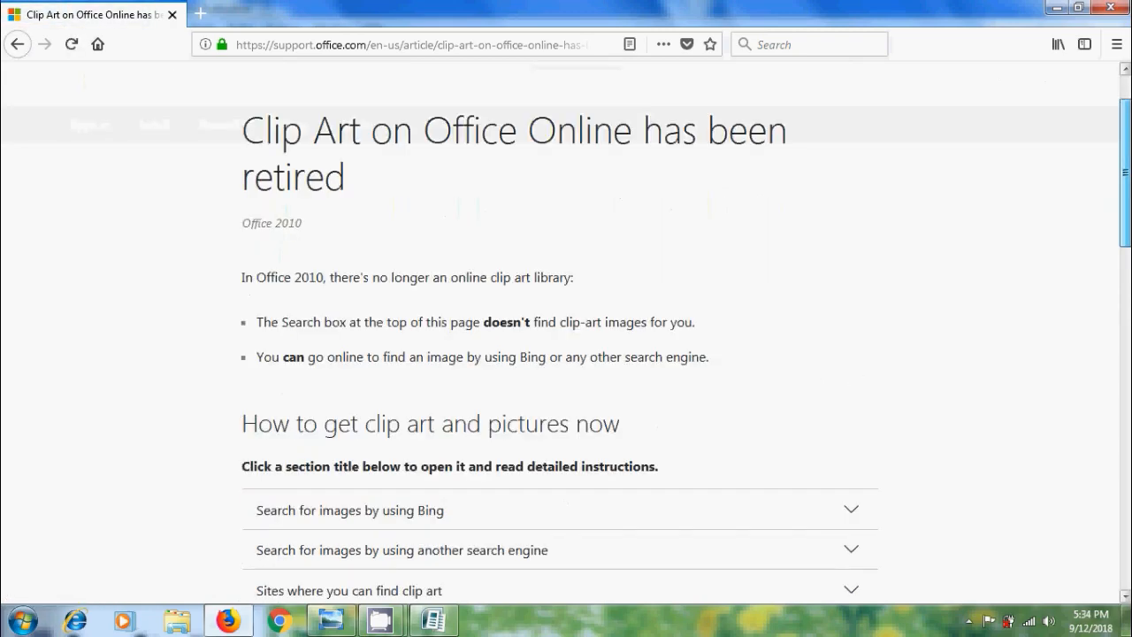
scroll("down", 3)
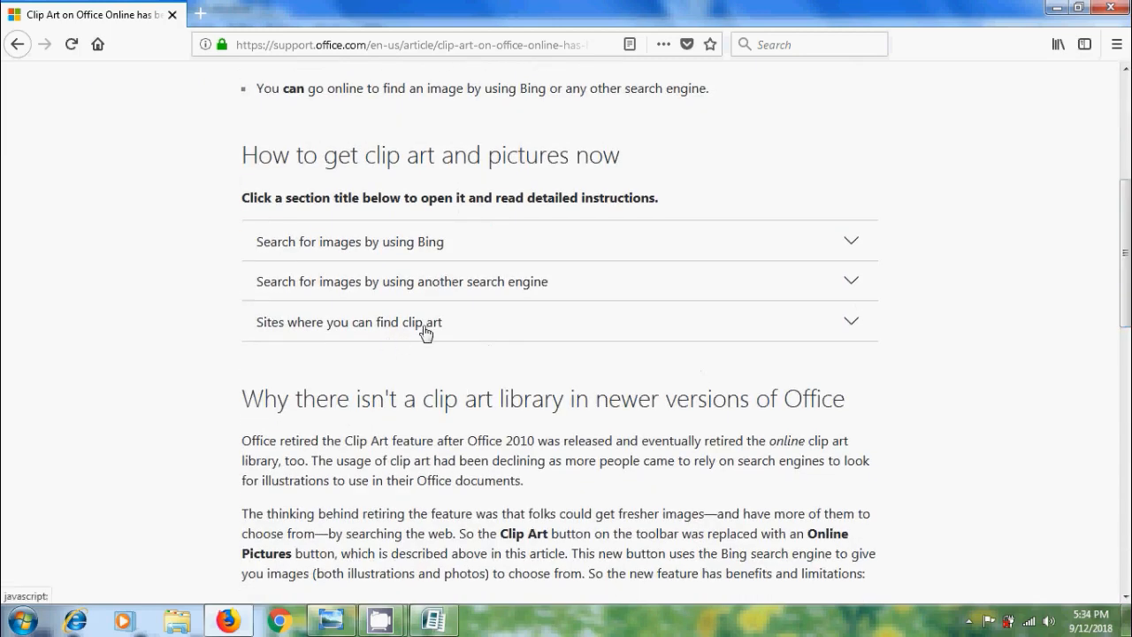
left_click(347, 322)
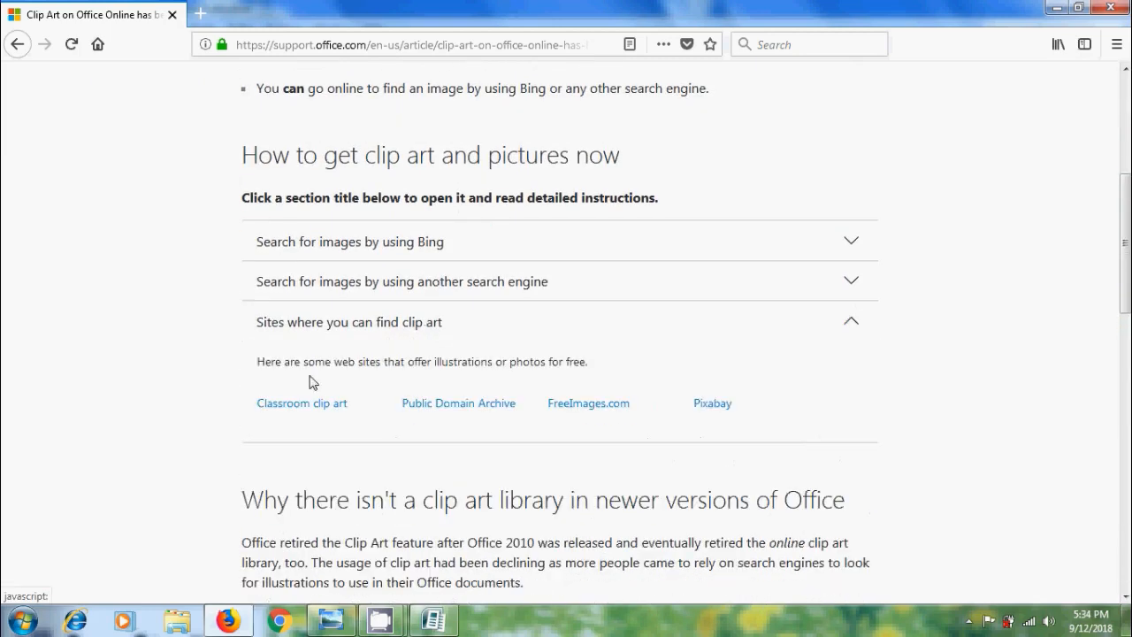
mouse_move(488, 375)
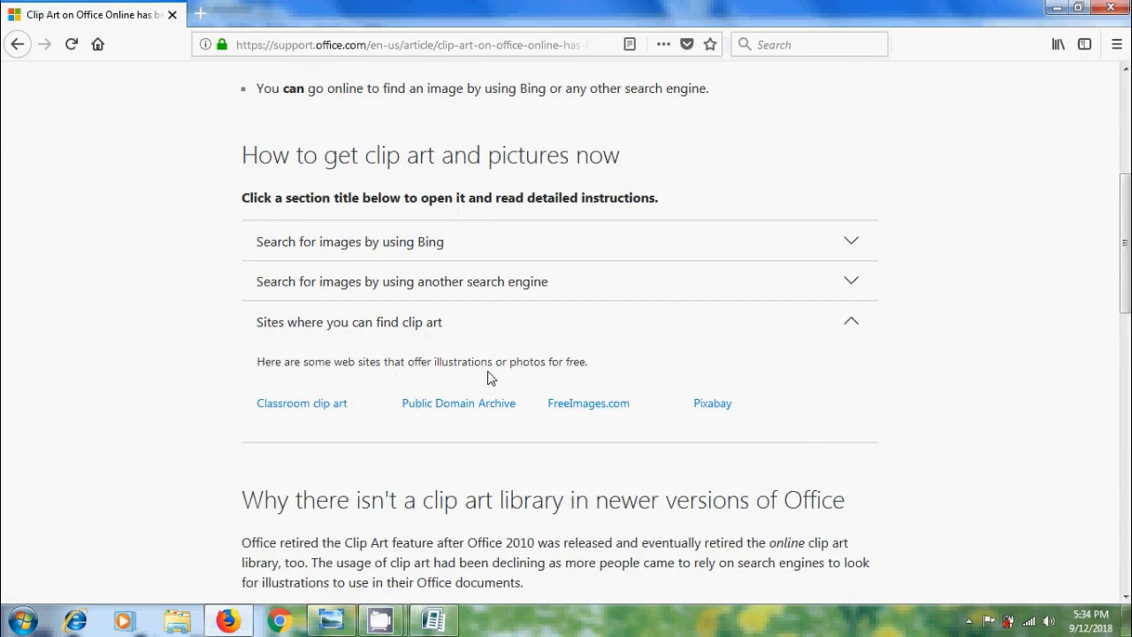
mouse_move(276, 453)
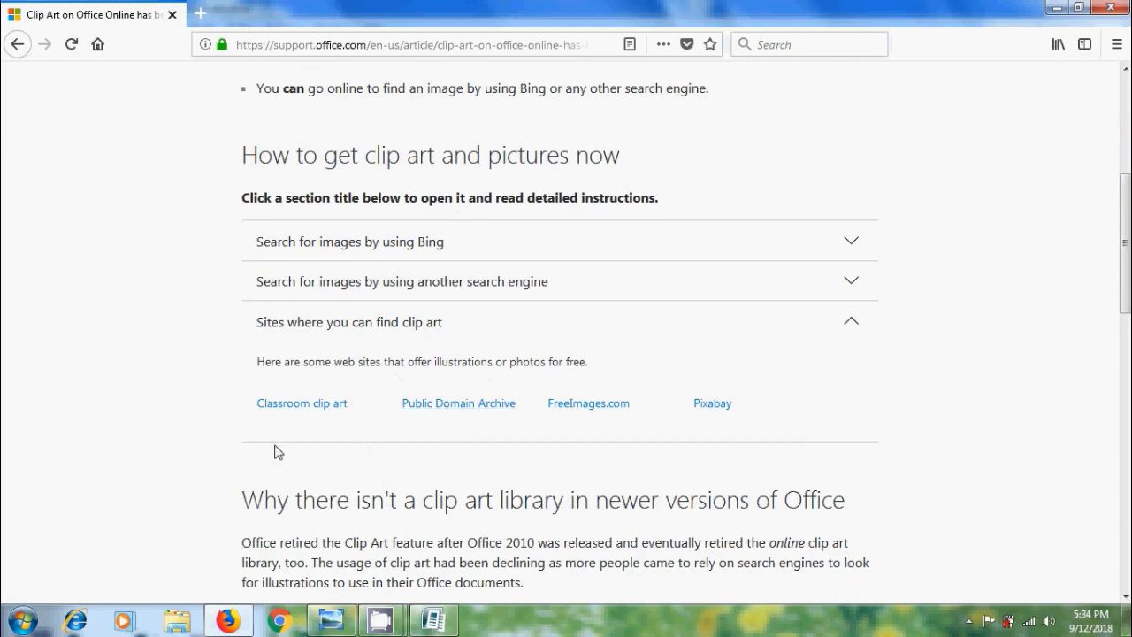
mouse_move(557, 425)
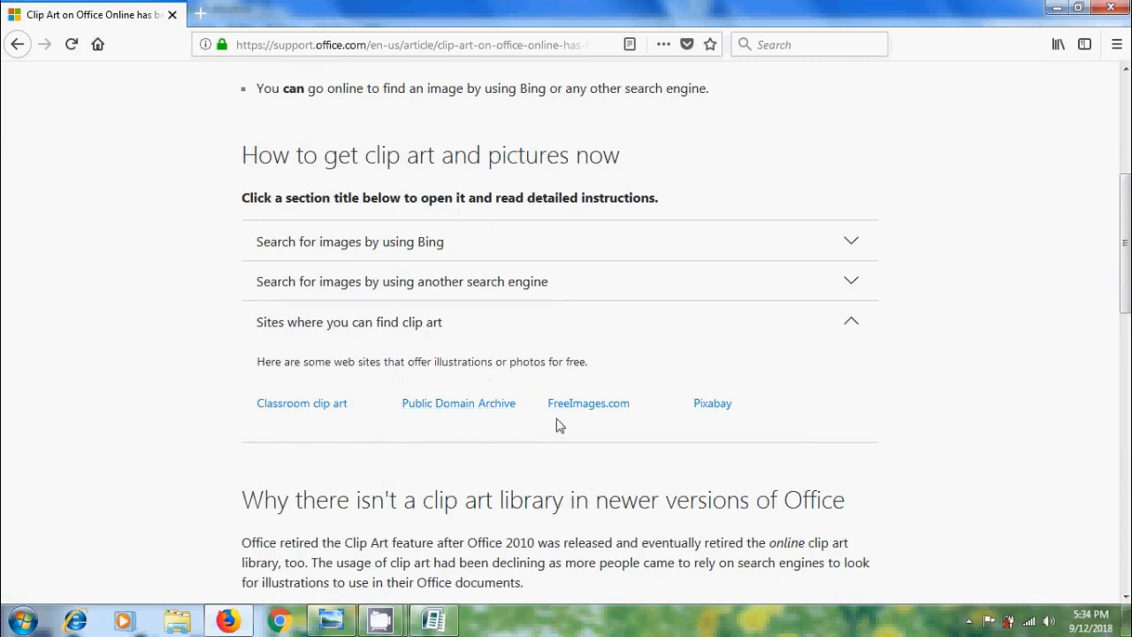
mouse_move(717, 430)
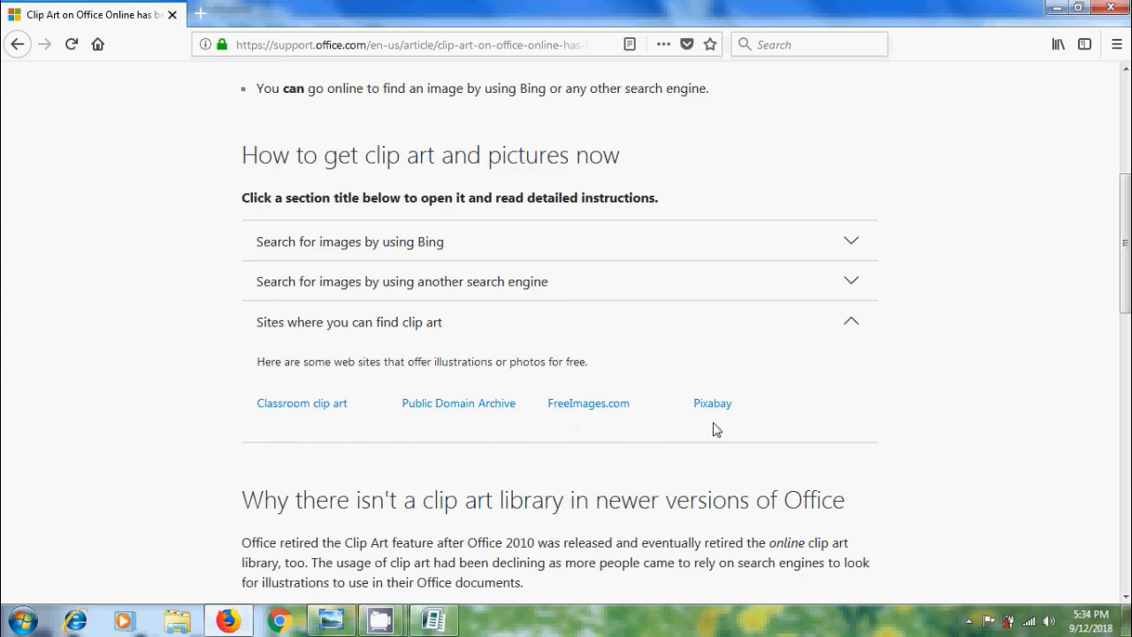
left_click(432, 619)
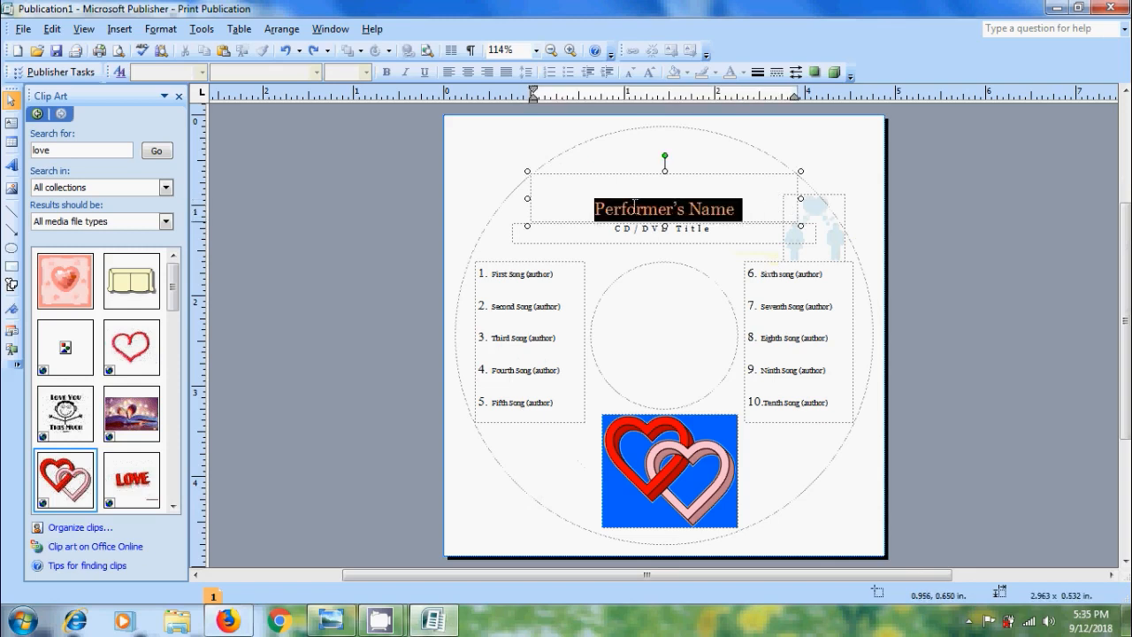
- Type 'Valentine Day Songs' as the title and 'Benny's Album' as the subtitle
type("Valent")
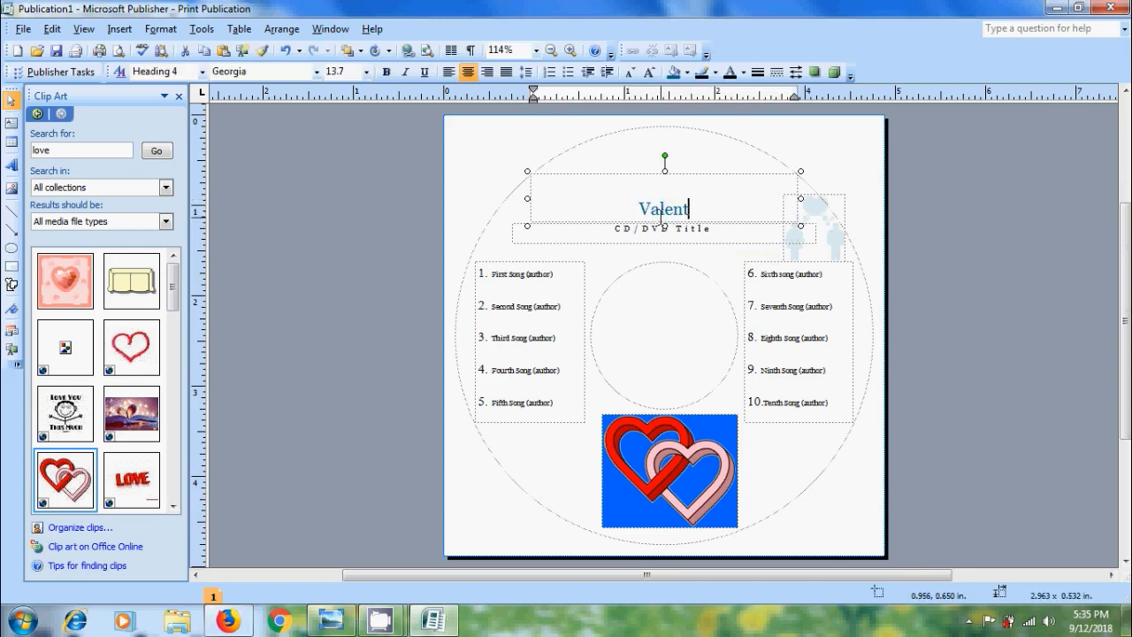
type("ine Day Songs")
left_click(663, 231)
type("(Benny")
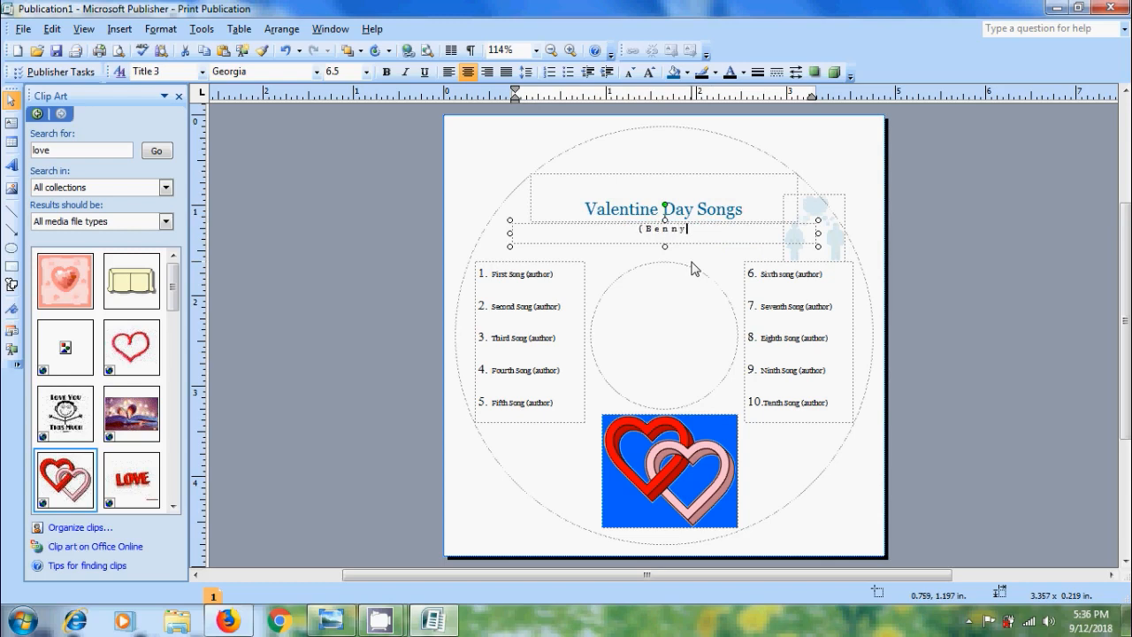
type("'s Album)")
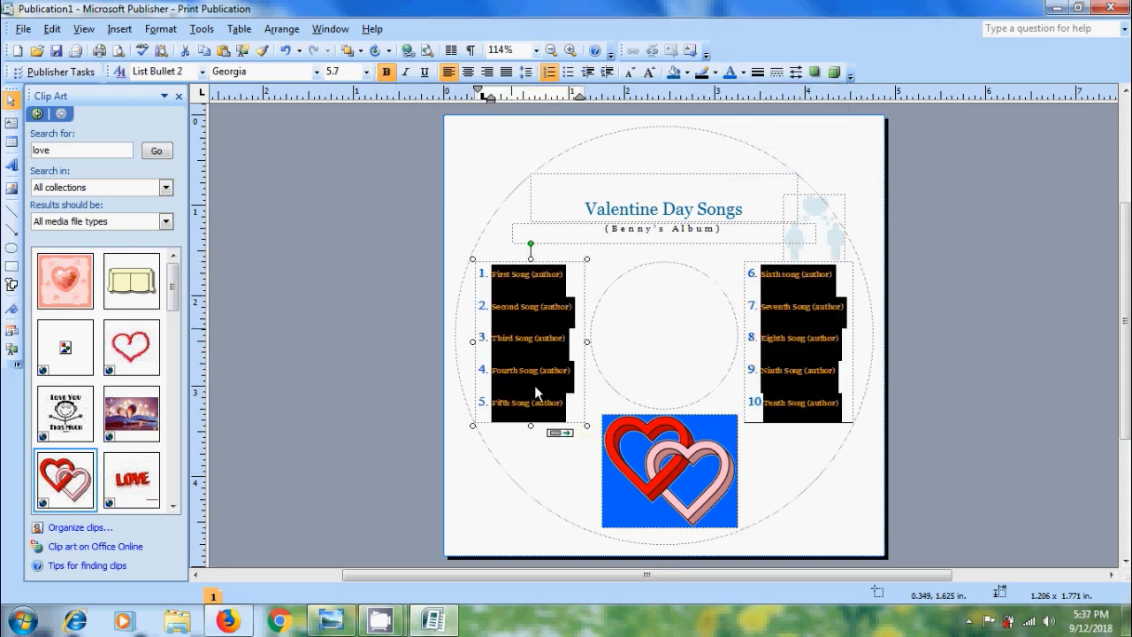
- Deselect the track list and choose the Sun AutoShape to draw beside the hearts picture
left_click(269, 398)
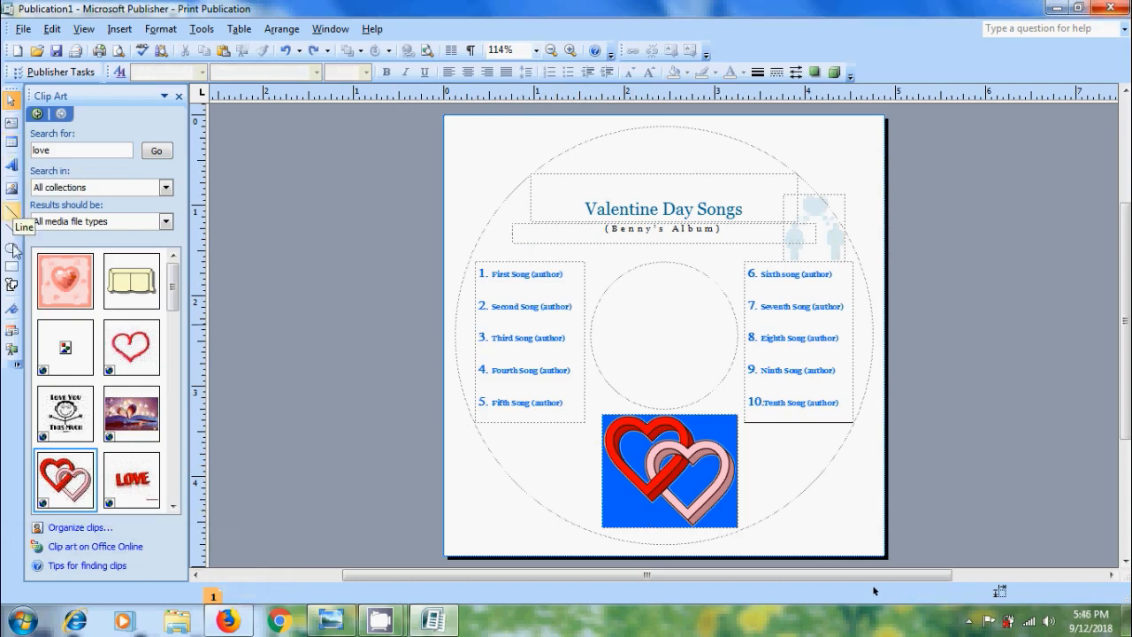
left_click(11, 285)
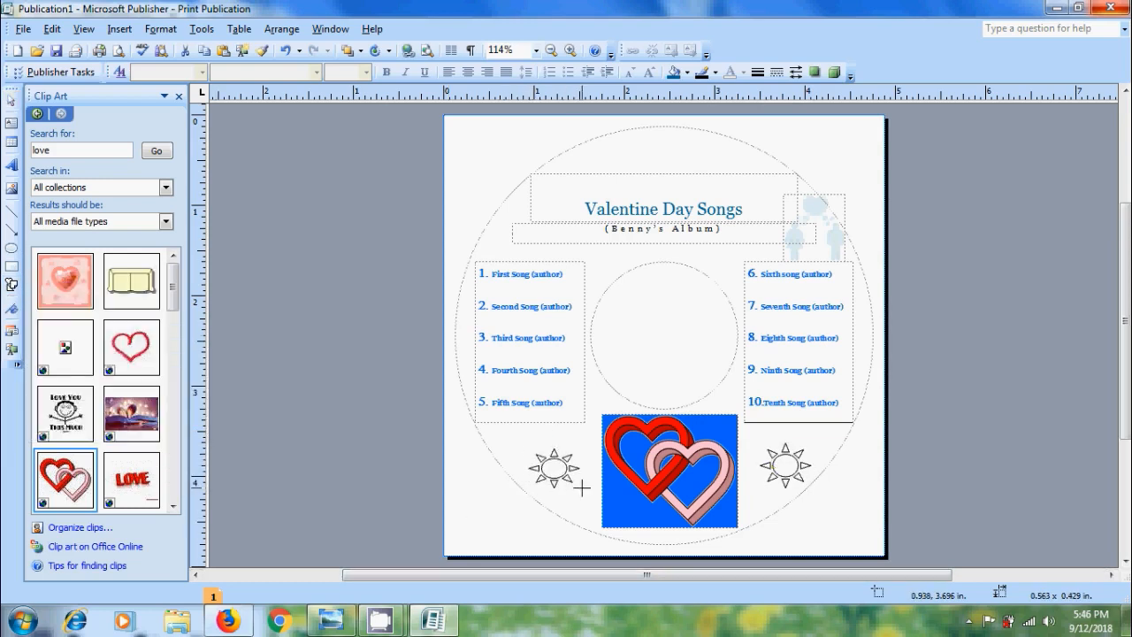
- Select the left sun shape and bring up the Insert menu choices
left_click(166, 95)
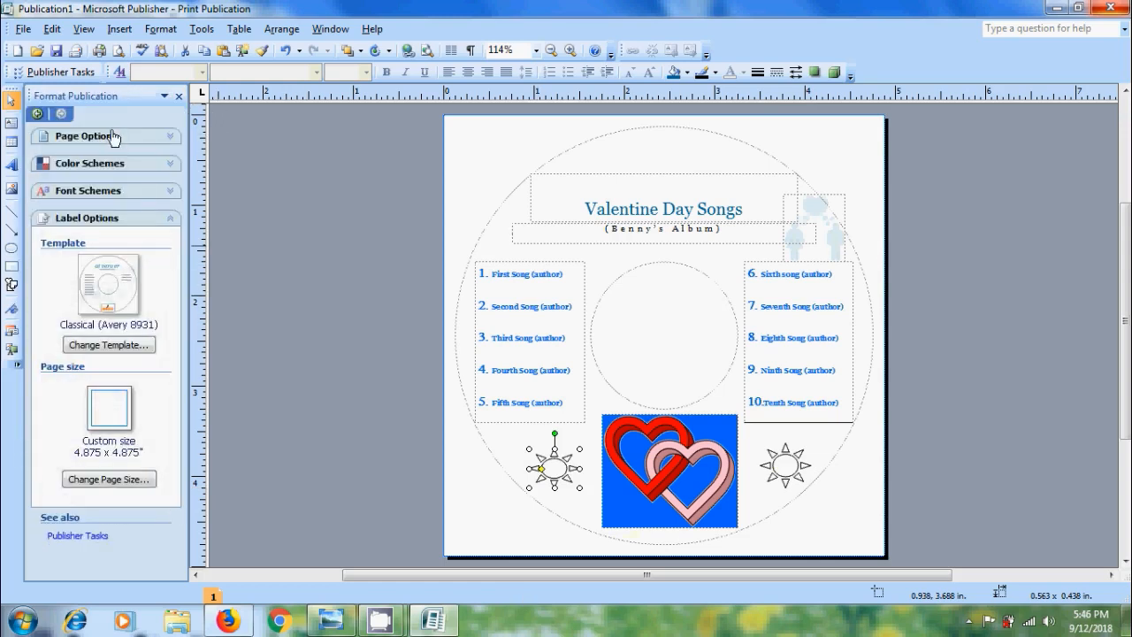
mouse_move(138, 205)
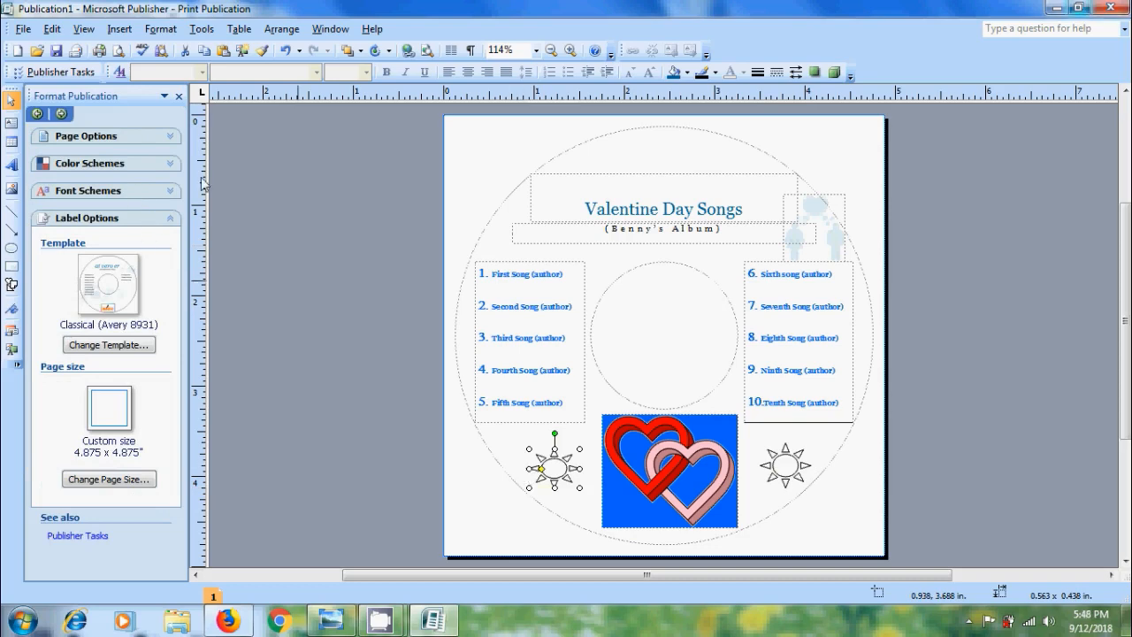
left_click(120, 28)
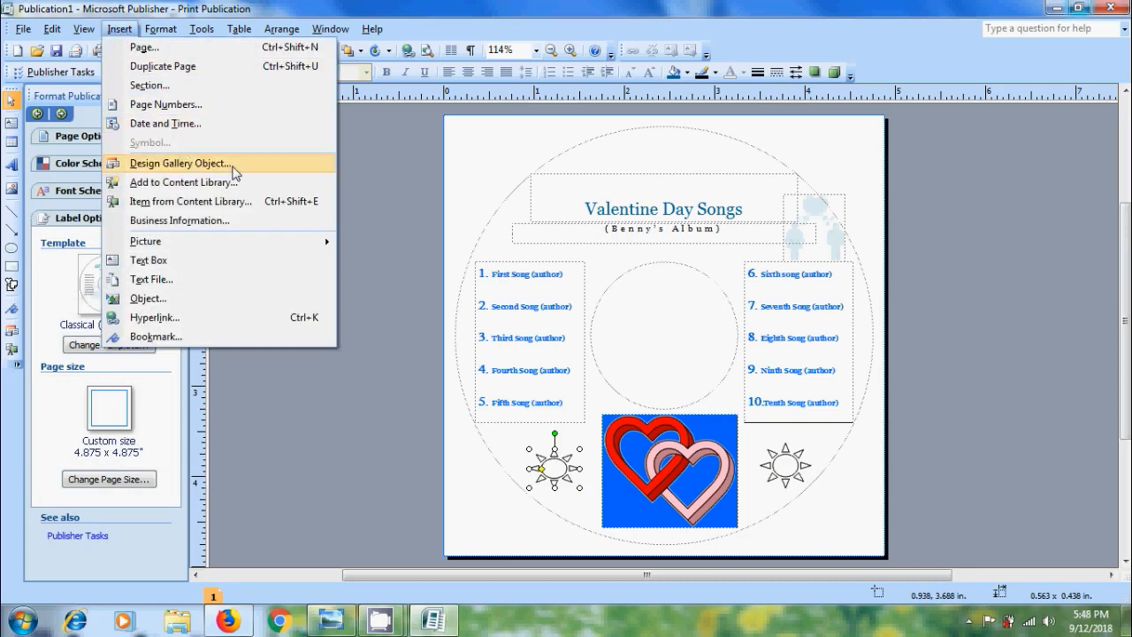
- Insert the Flag attention getter from the Design Gallery and move it above the Valentine Day Songs title
left_click(181, 163)
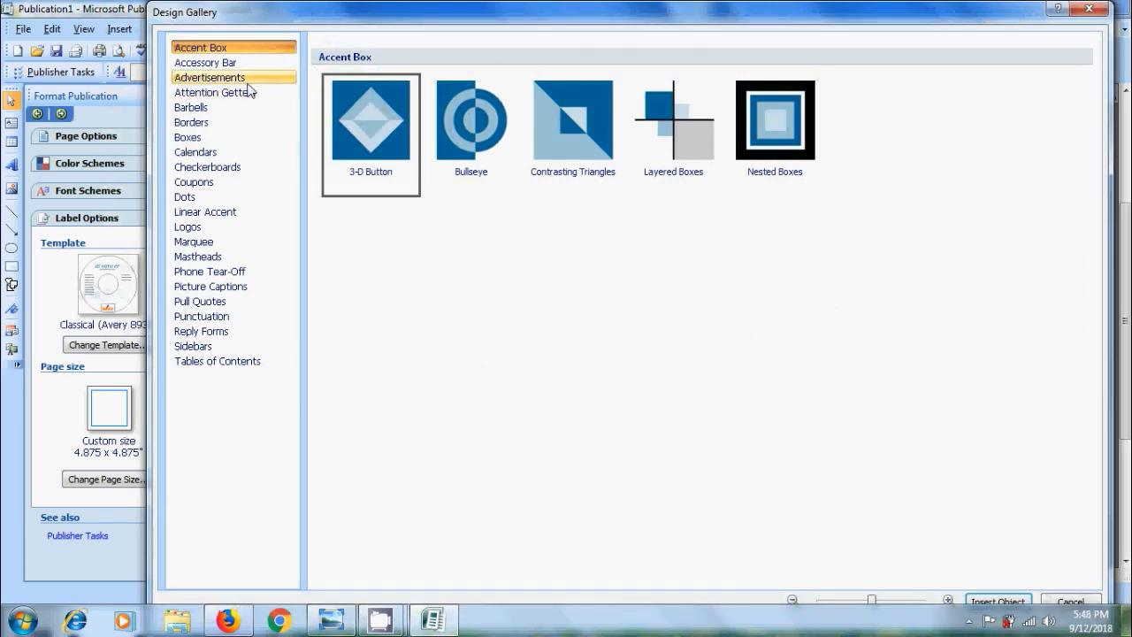
left_click(214, 92)
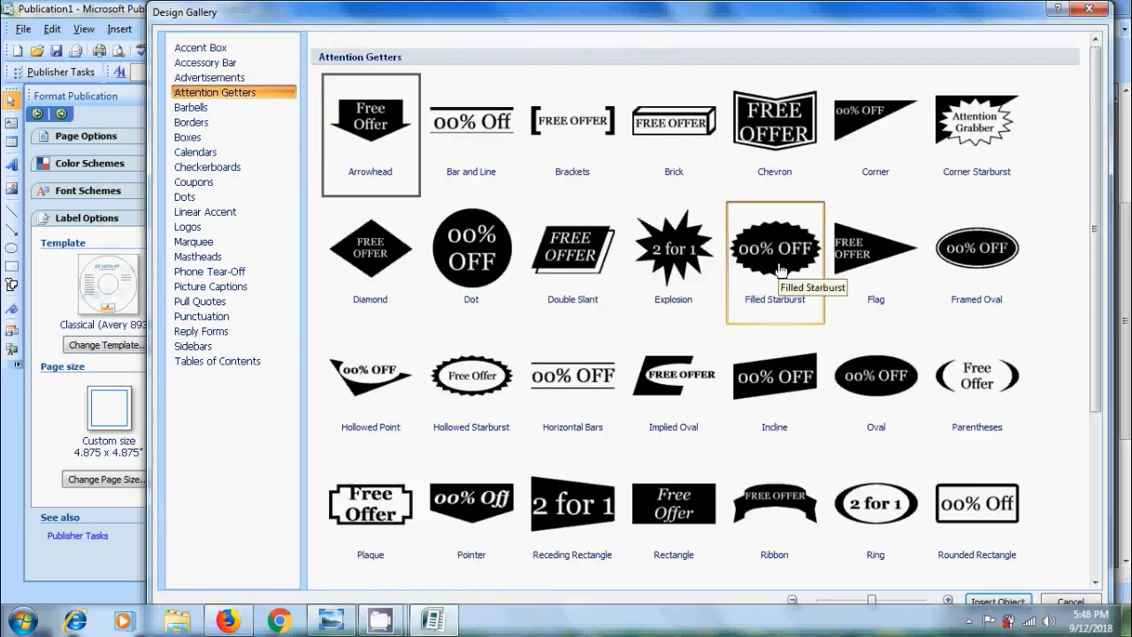
left_click(997, 602)
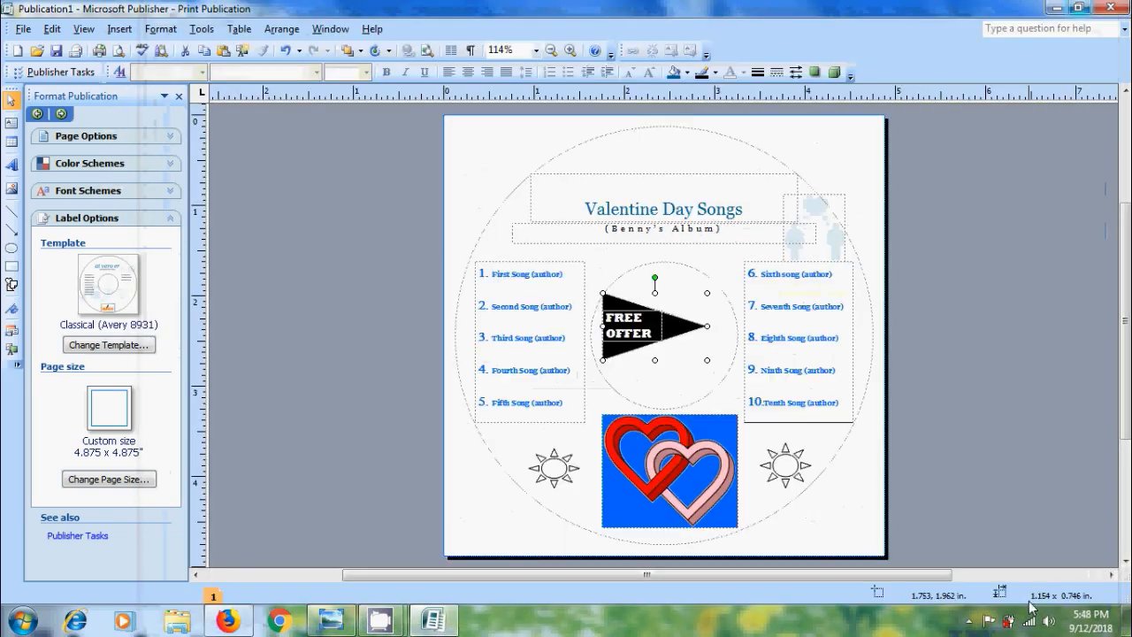
left_click_drag(654, 333, 655, 168)
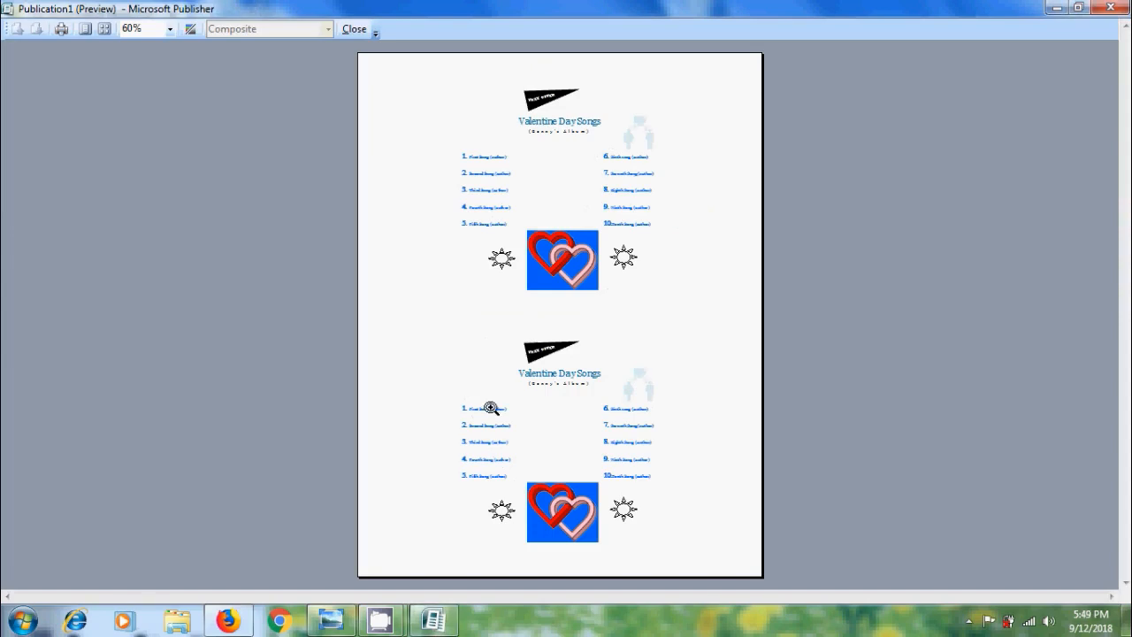
mouse_move(354, 28)
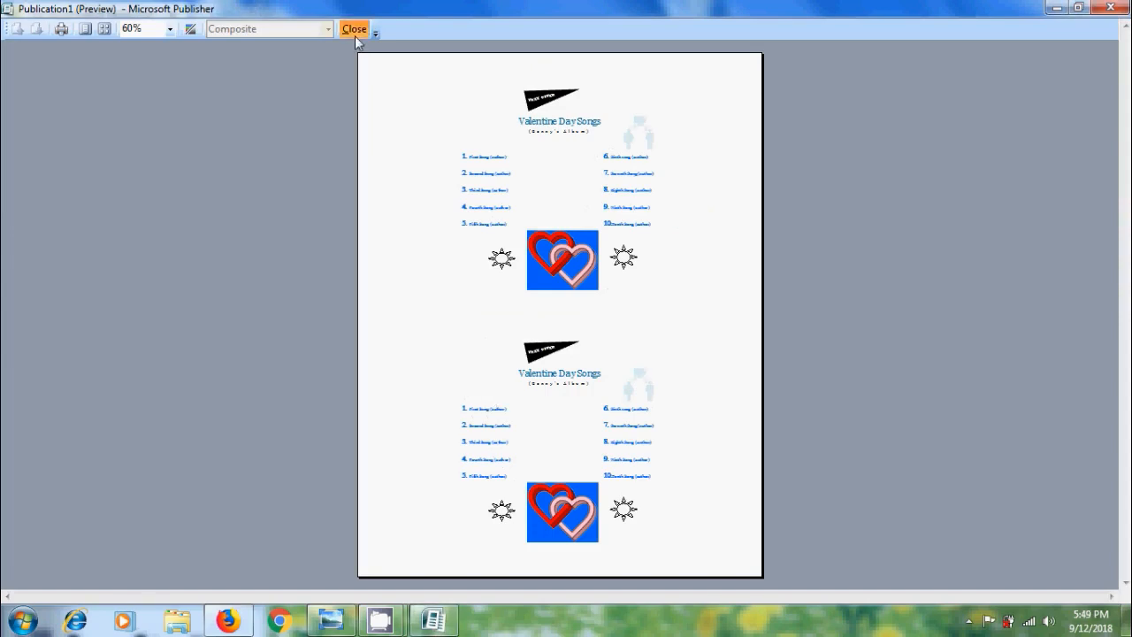
left_click(354, 28)
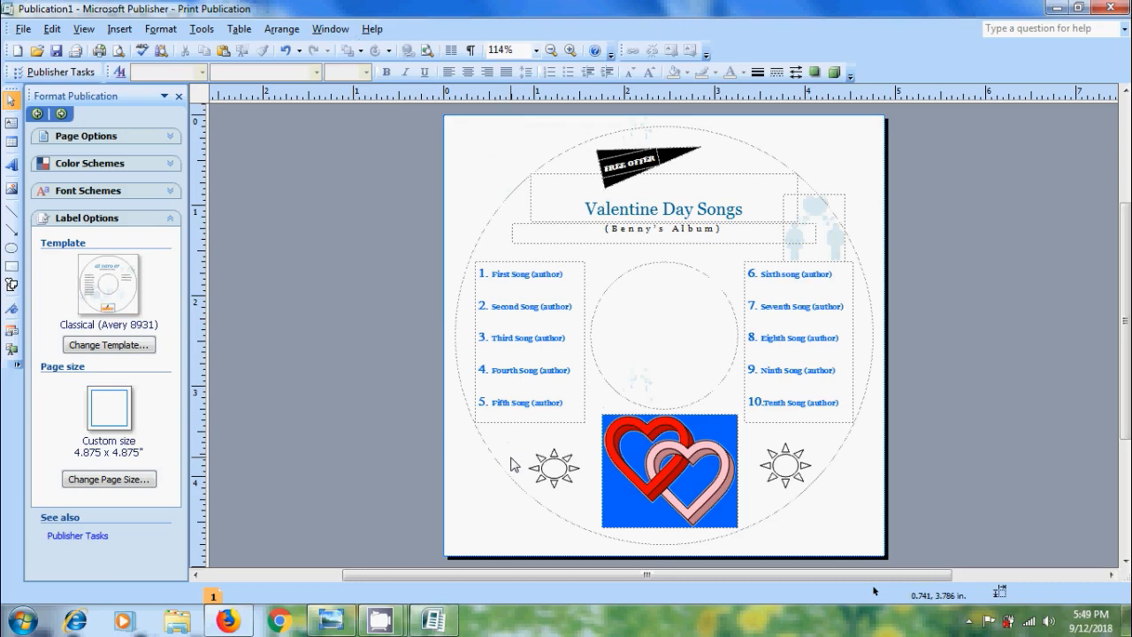
mouse_move(516, 464)
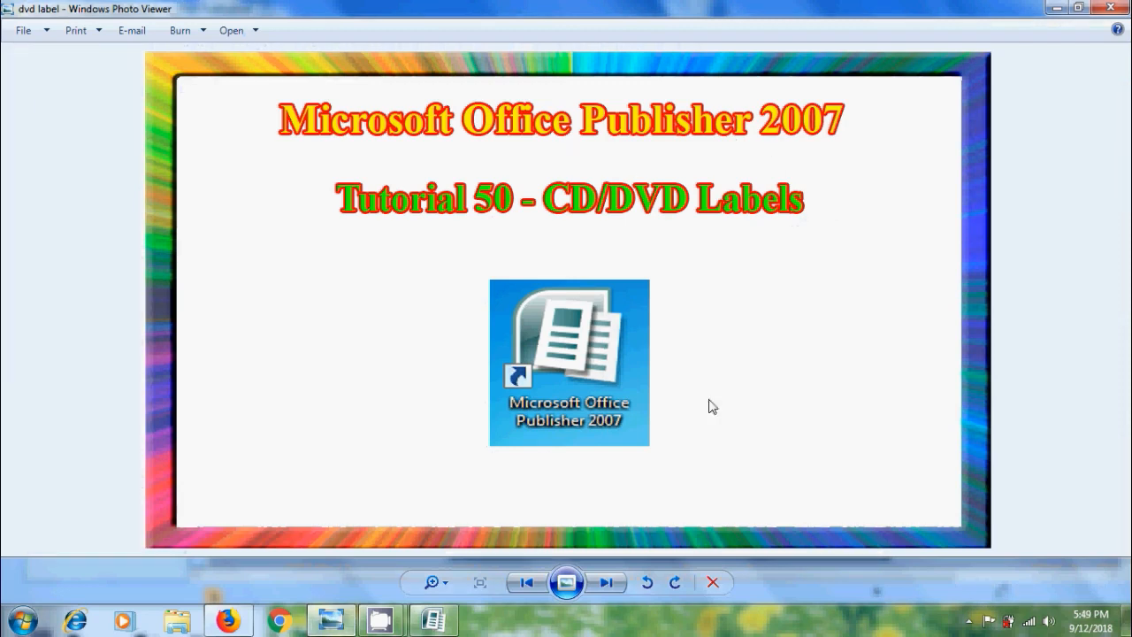
mouse_move(782, 426)
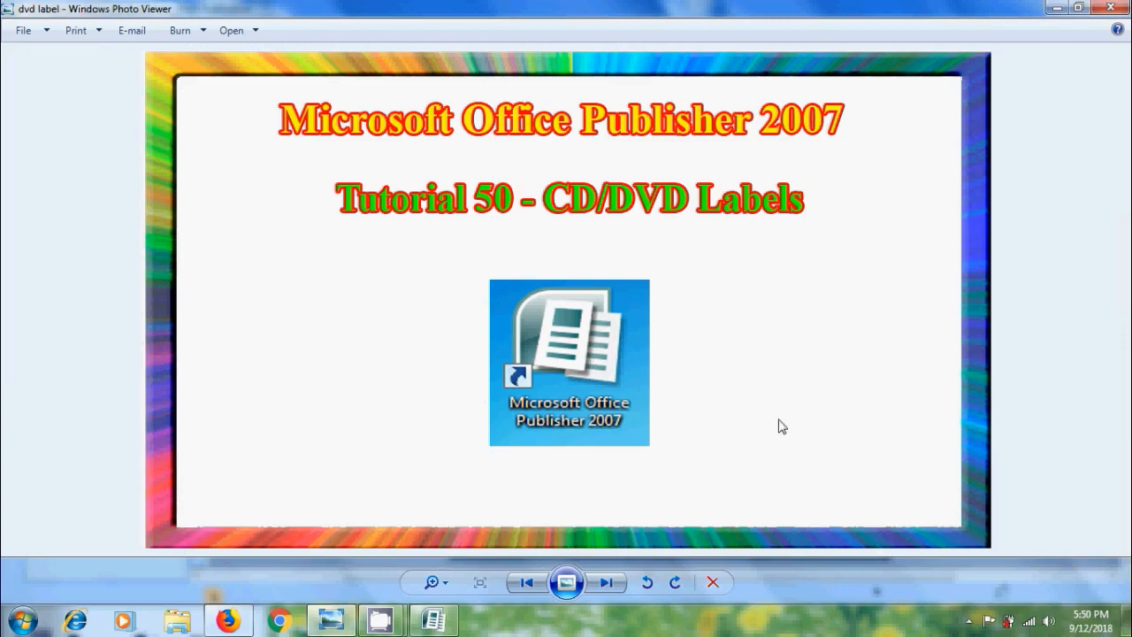
mouse_move(927, 320)
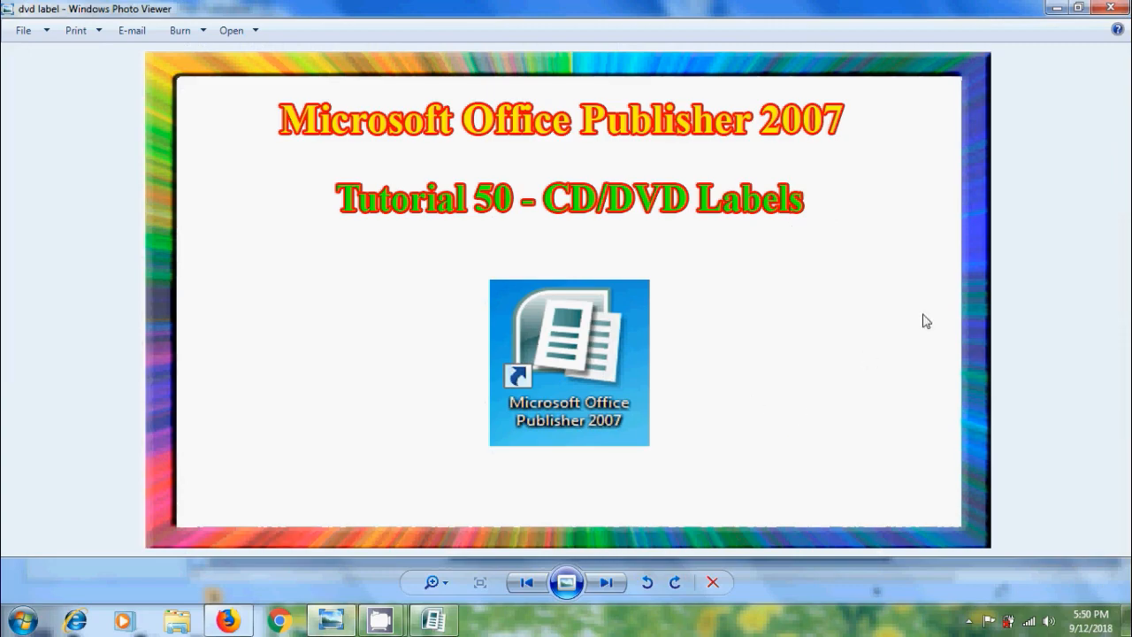